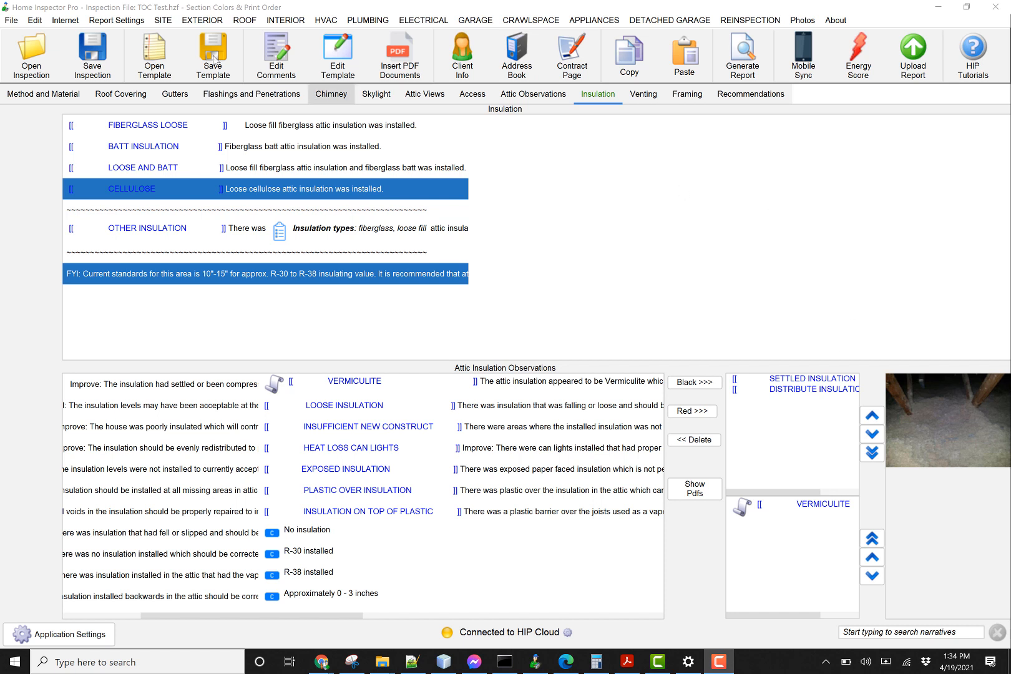
Open the report's Print Settings and toggle the Print checkbox on the Table Of Contents row.
{"action": "left_click", "coordinate": [117, 20]}
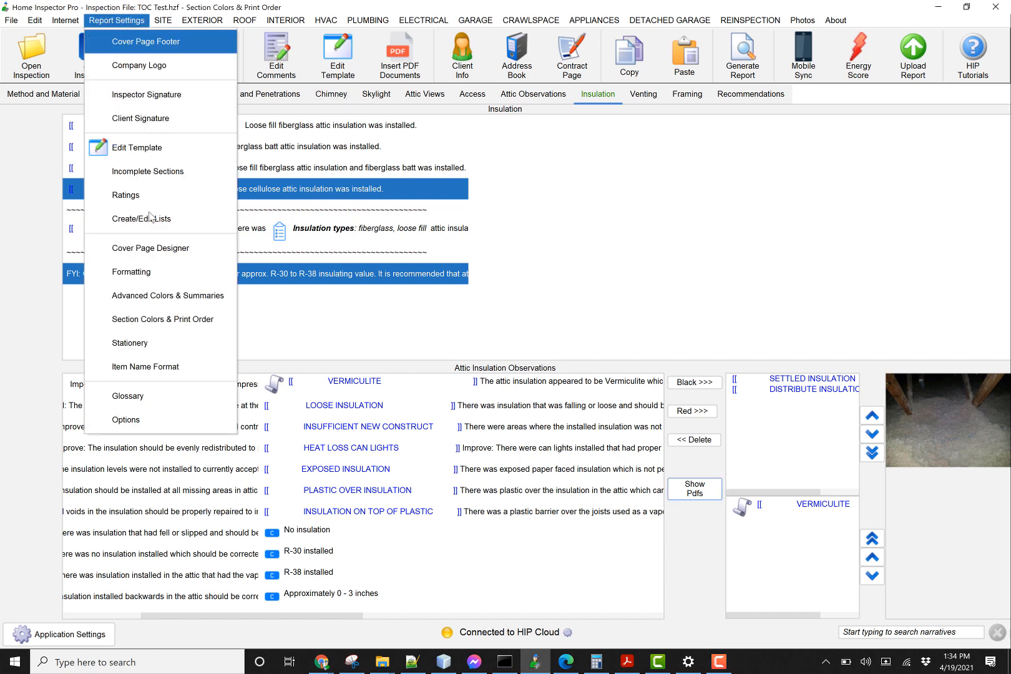
{"action": "mouse_move", "coordinate": [182, 319]}
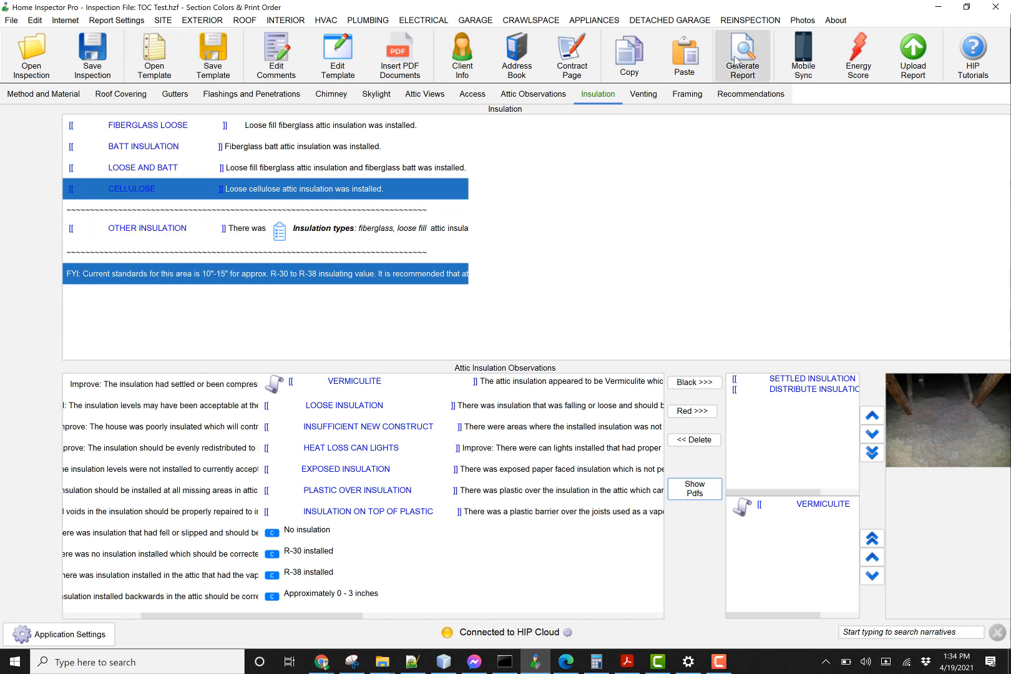
{"action": "left_click", "coordinate": [741, 55]}
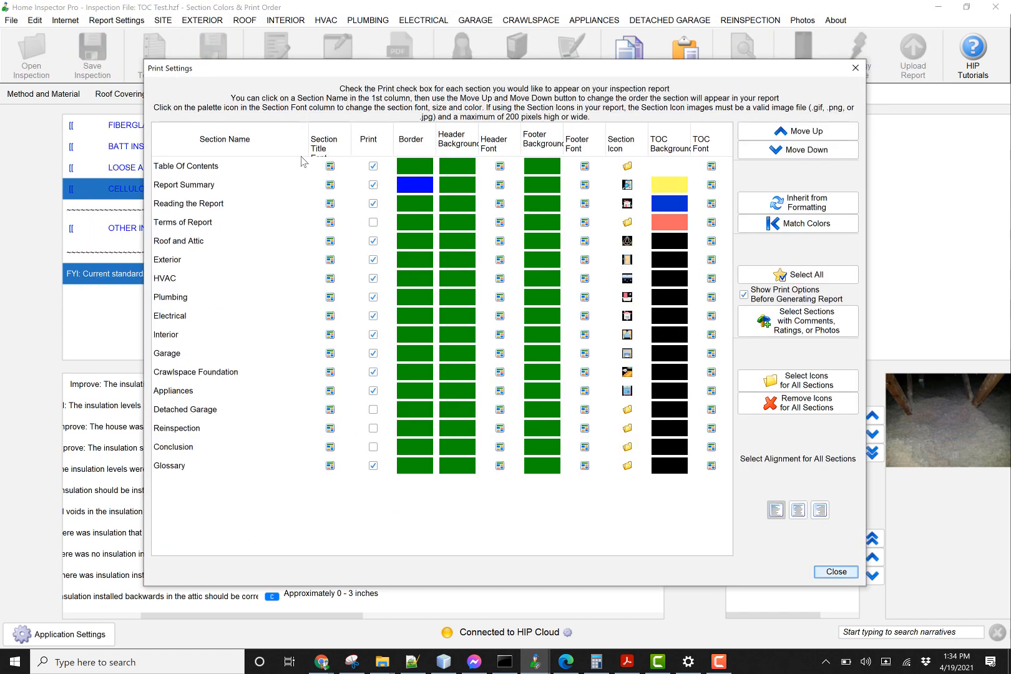
{"action": "left_click", "coordinate": [374, 167]}
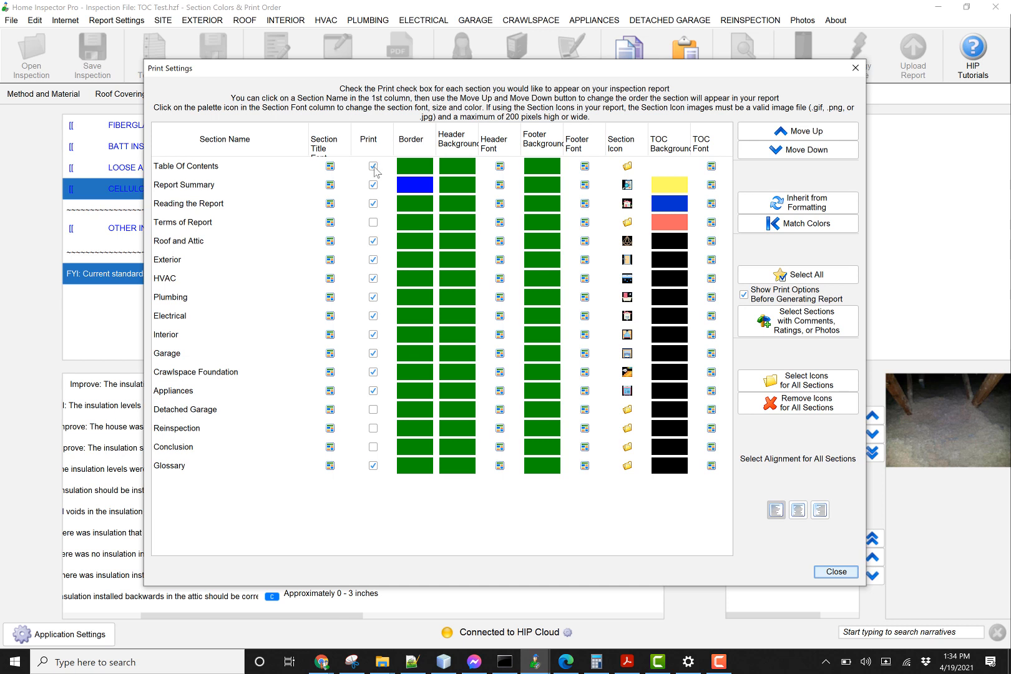
{"action": "left_click", "coordinate": [186, 166]}
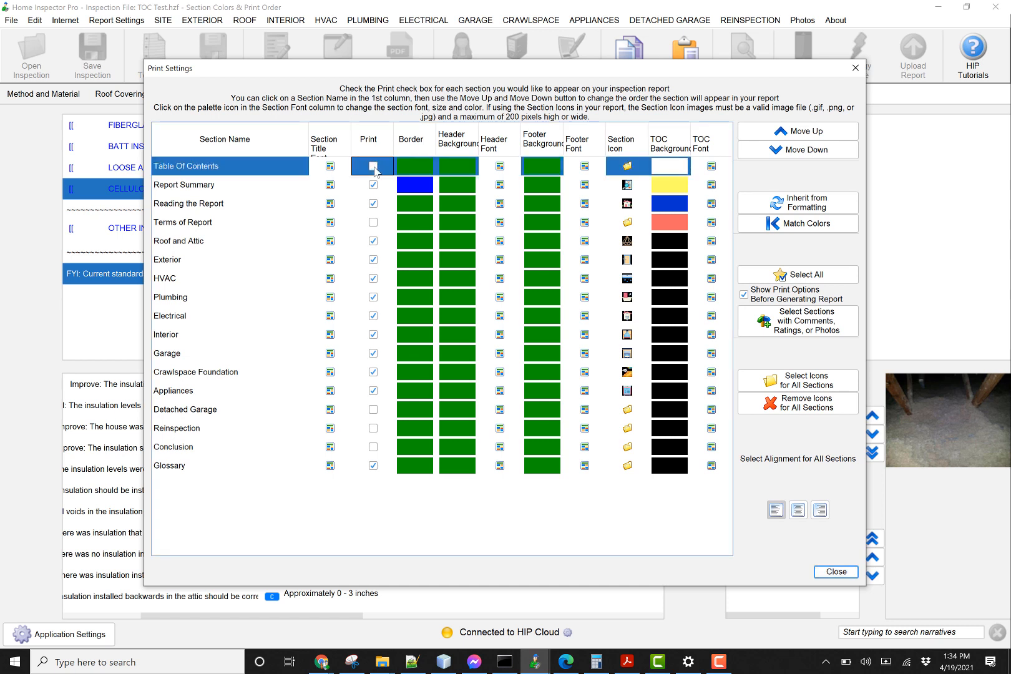
Re-enable printing of the Table Of Contents, close the settings and save the generated PDF.
{"action": "left_click", "coordinate": [373, 166]}
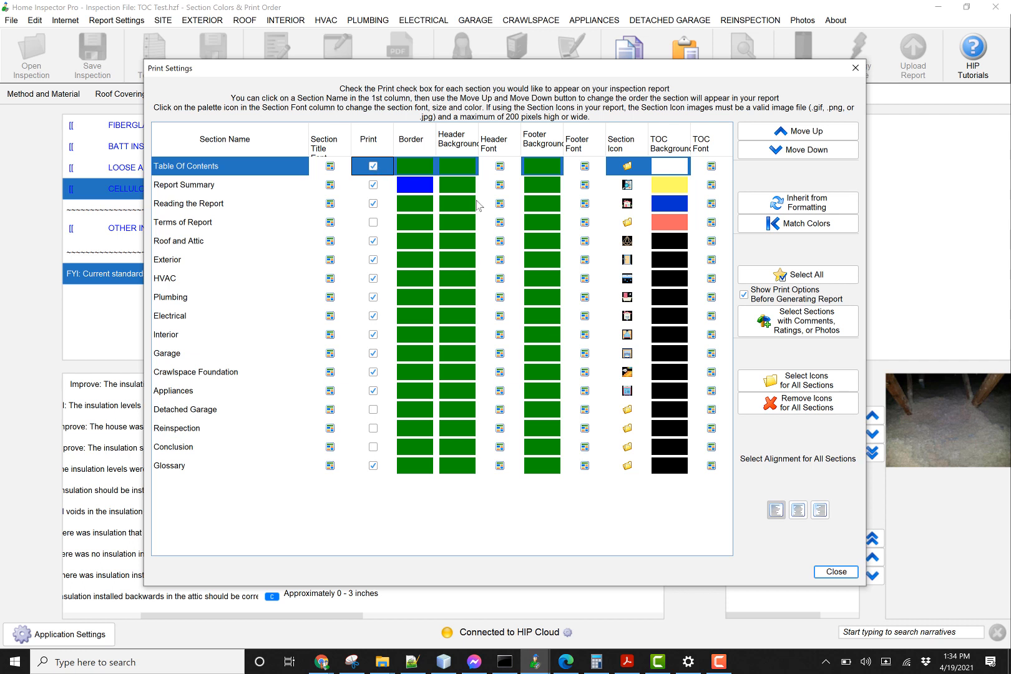
{"action": "mouse_move", "coordinate": [660, 236]}
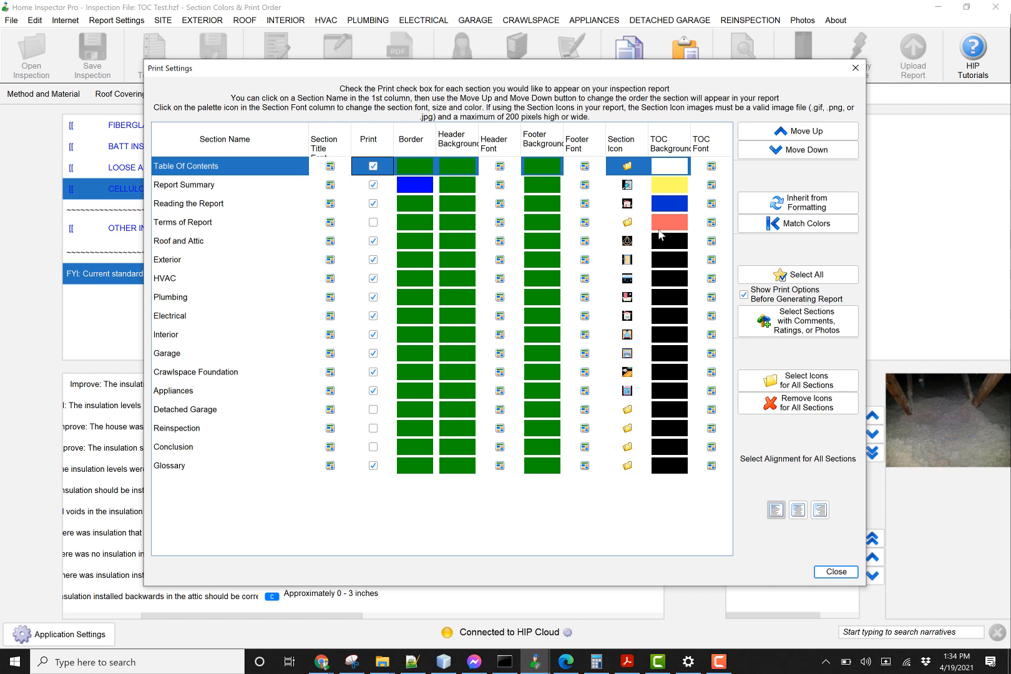
{"action": "mouse_move", "coordinate": [666, 226]}
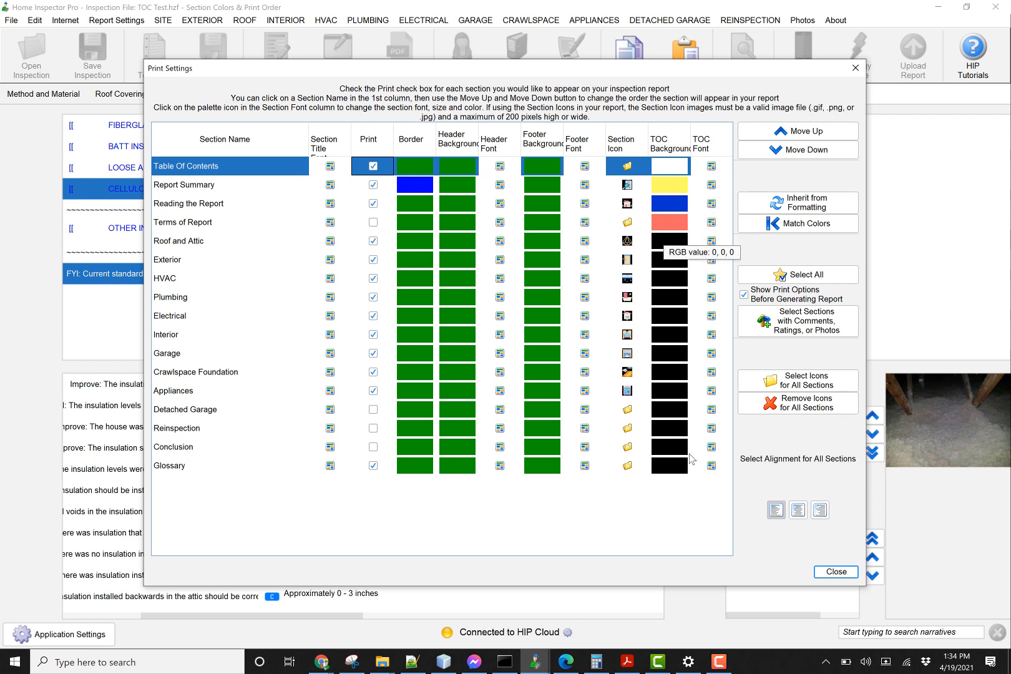
{"action": "mouse_move", "coordinate": [675, 524]}
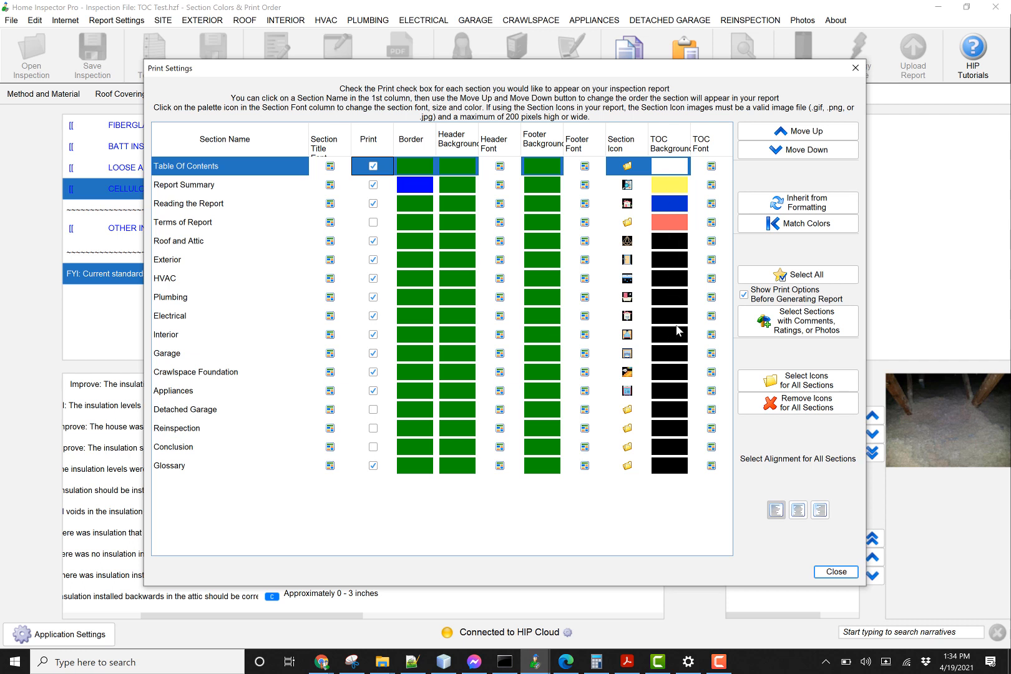
{"action": "mouse_move", "coordinate": [415, 179]}
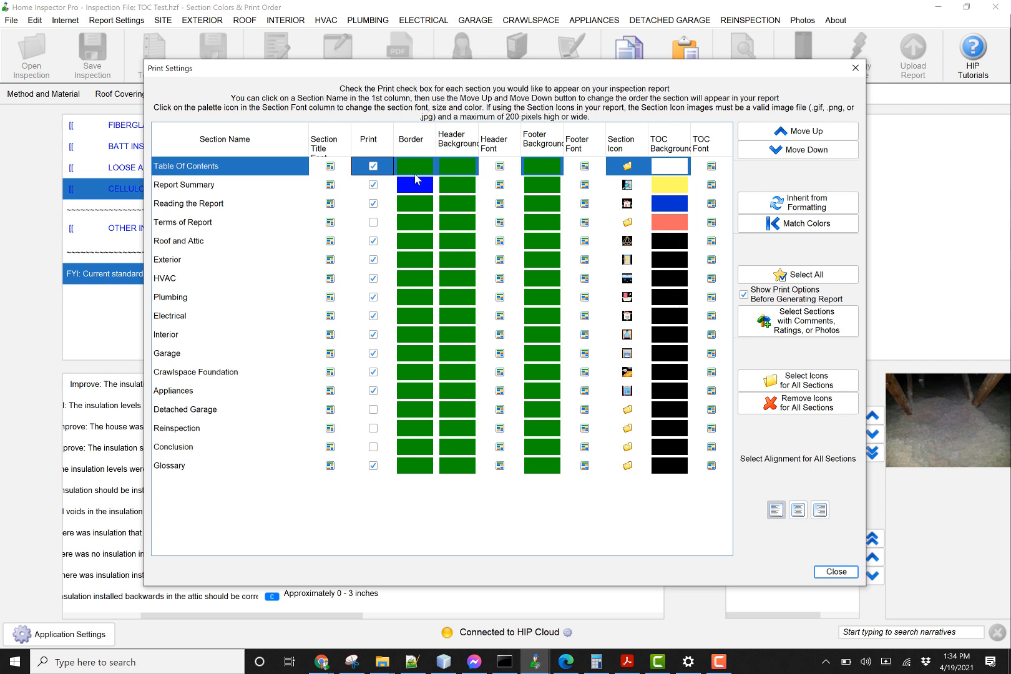
{"action": "mouse_move", "coordinate": [471, 335]}
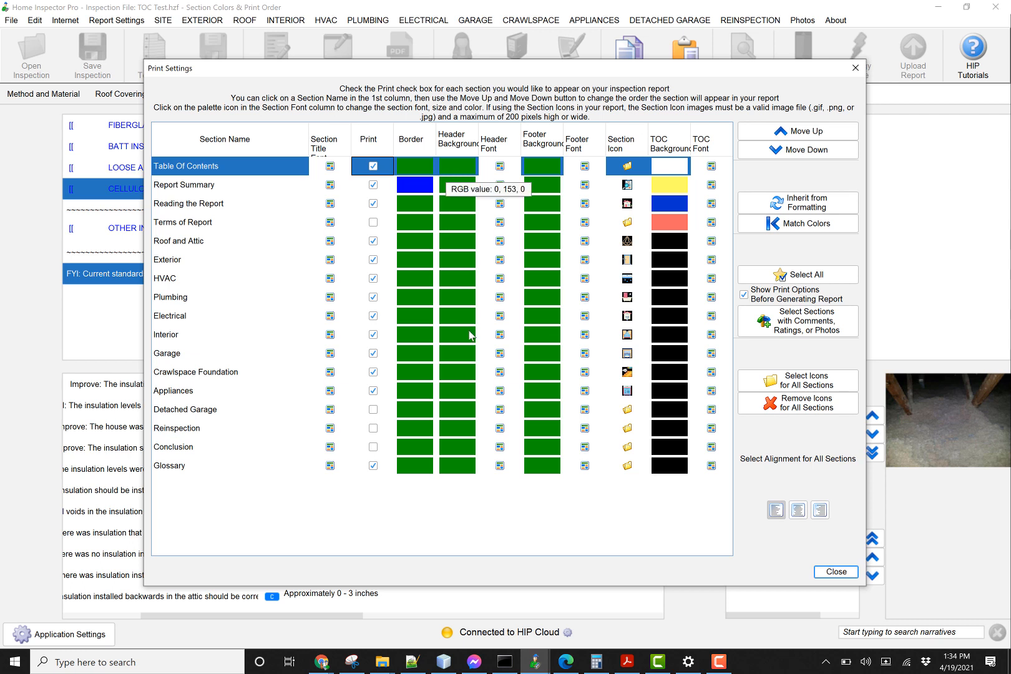
{"action": "mouse_move", "coordinate": [457, 133]}
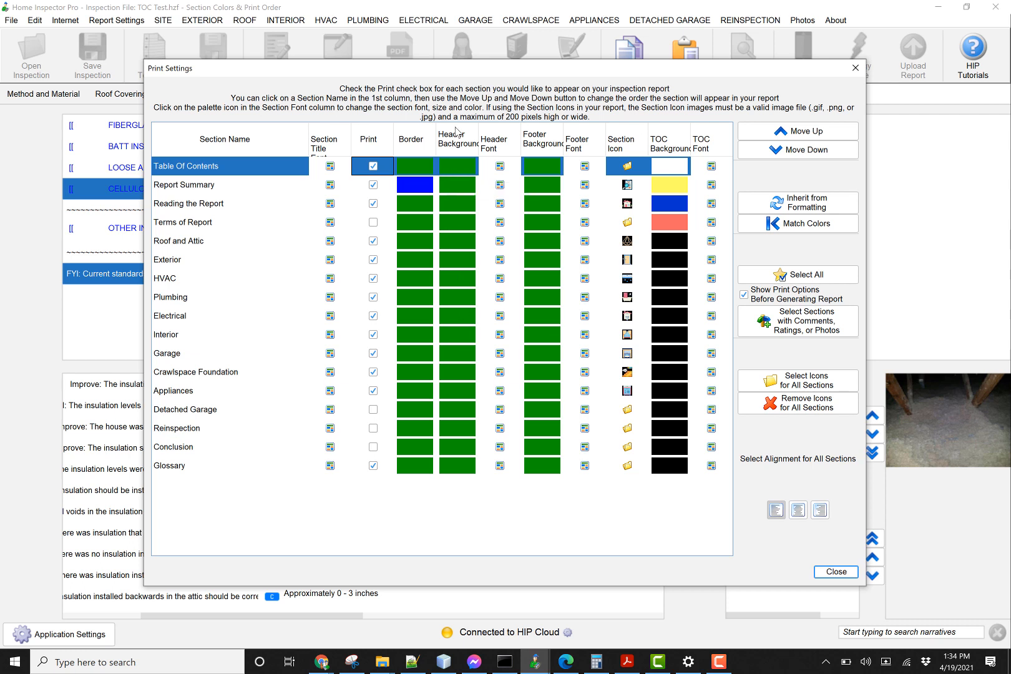
{"action": "mouse_move", "coordinate": [671, 152]}
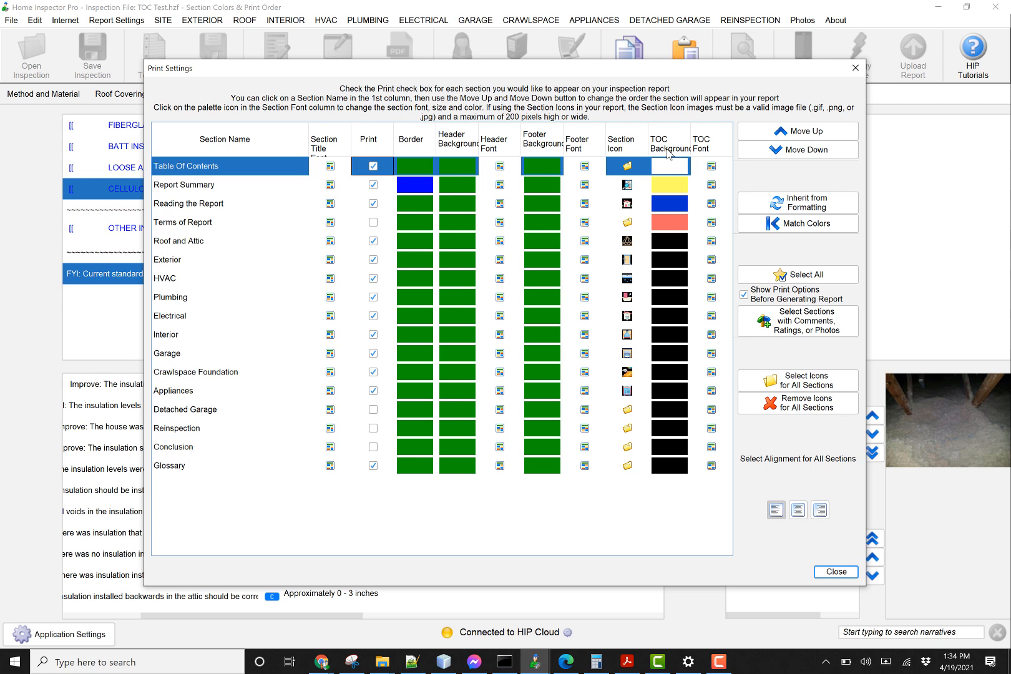
{"action": "mouse_move", "coordinate": [669, 203]}
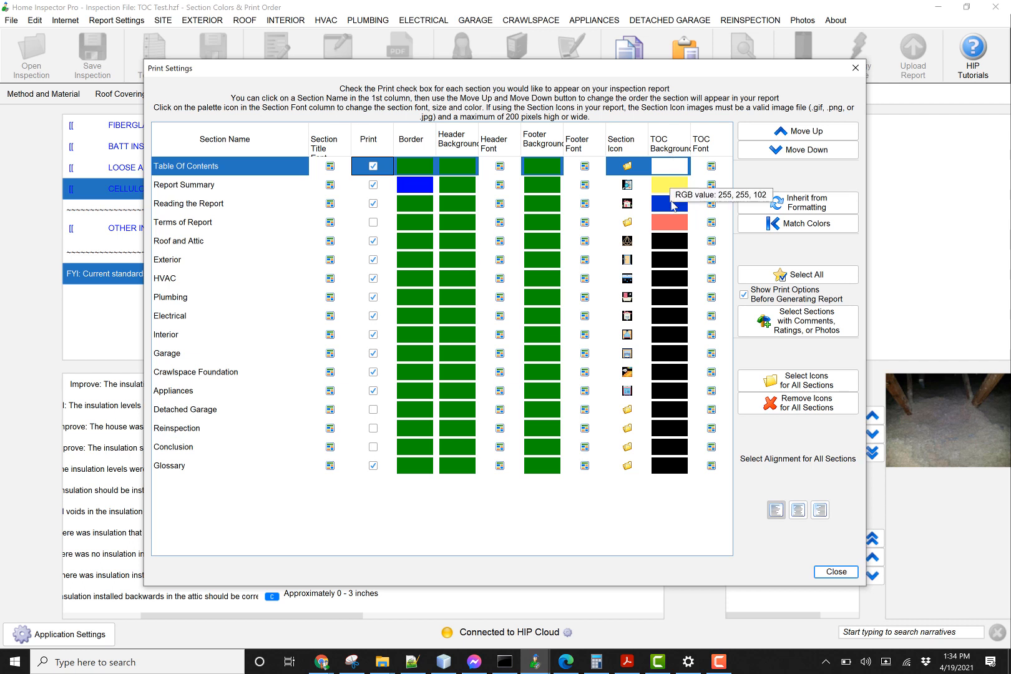
{"action": "mouse_move", "coordinate": [669, 198]}
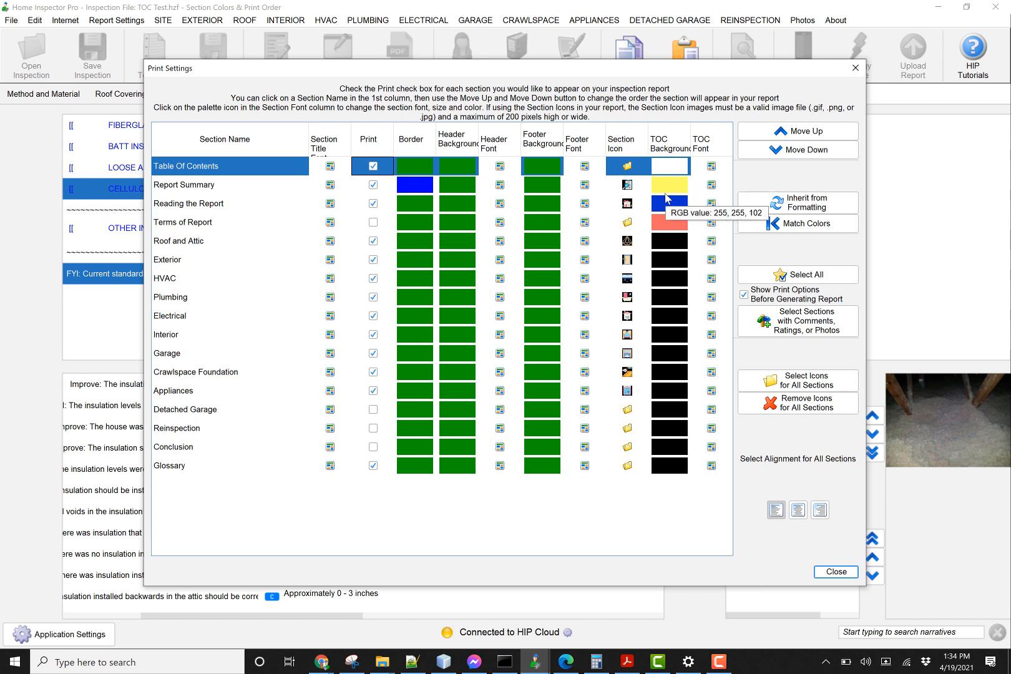
{"action": "mouse_move", "coordinate": [497, 168]}
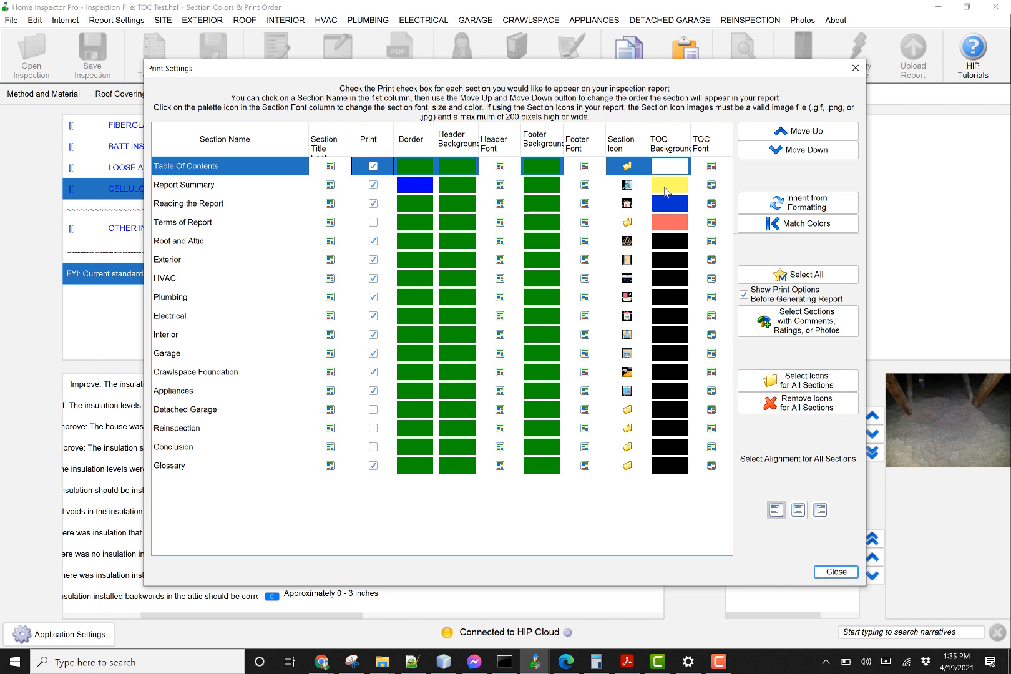
{"action": "mouse_move", "coordinate": [463, 191]}
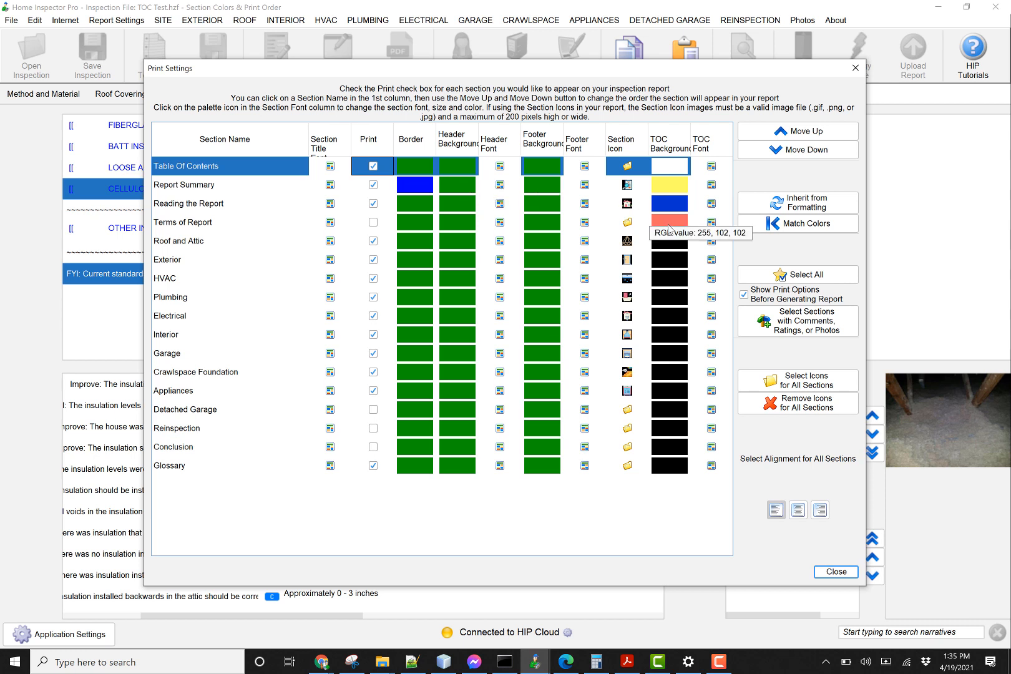
{"action": "mouse_move", "coordinate": [668, 202]}
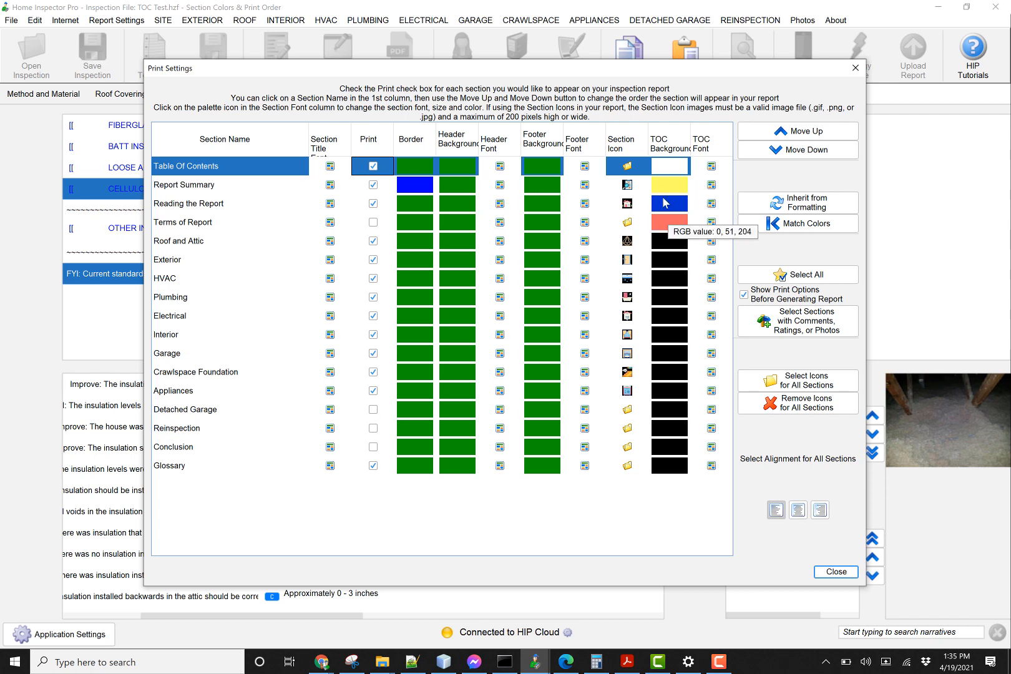
{"action": "mouse_move", "coordinate": [669, 260]}
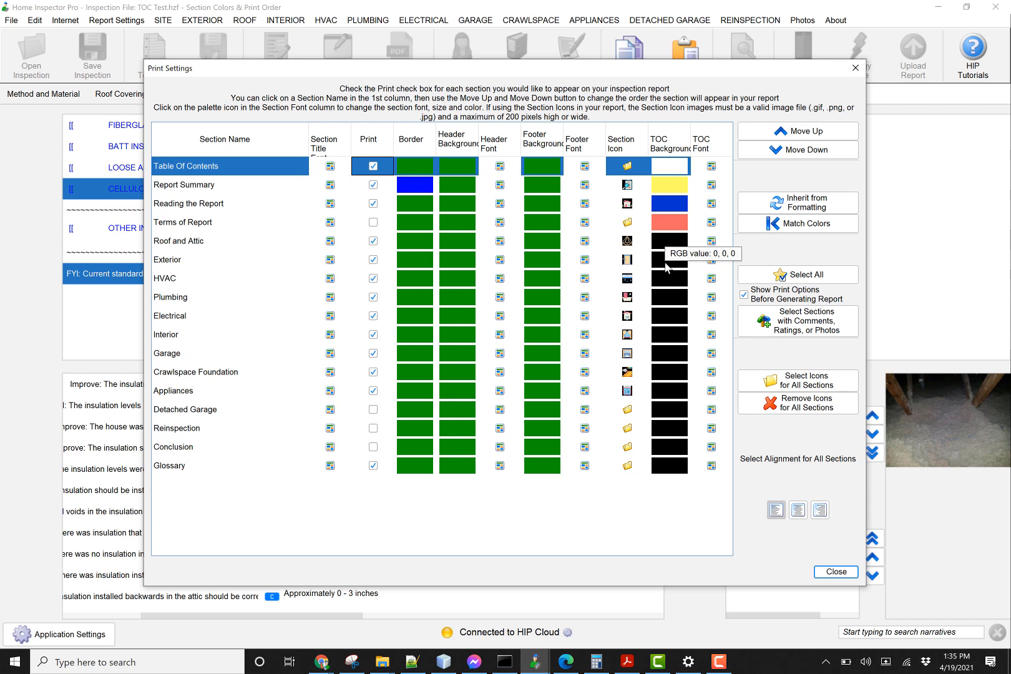
{"action": "mouse_move", "coordinate": [827, 566]}
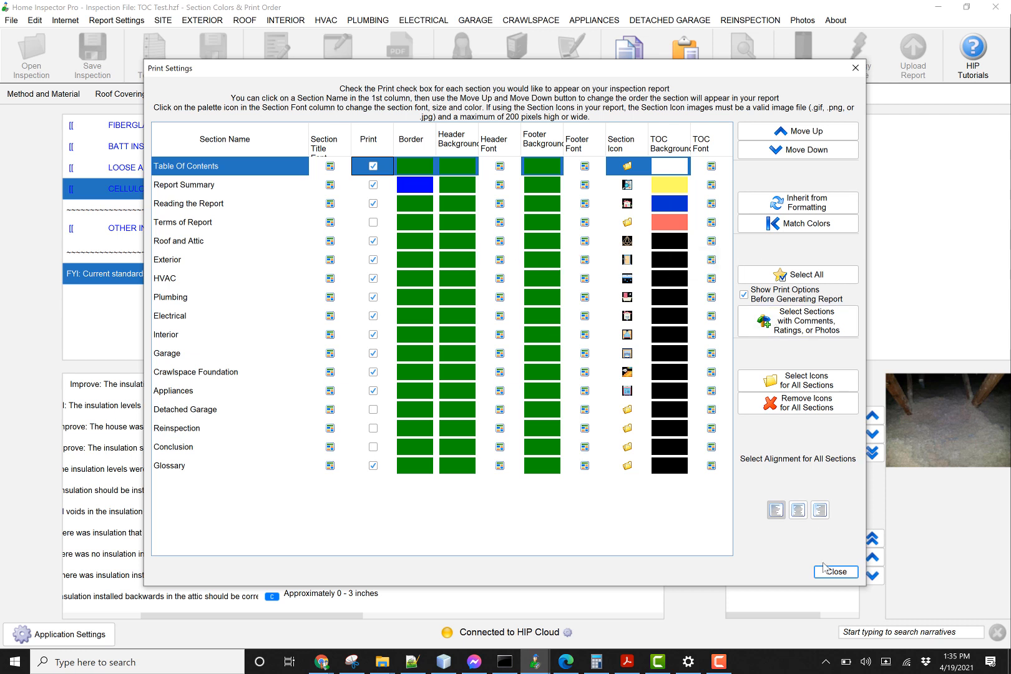
{"action": "left_click", "coordinate": [835, 572]}
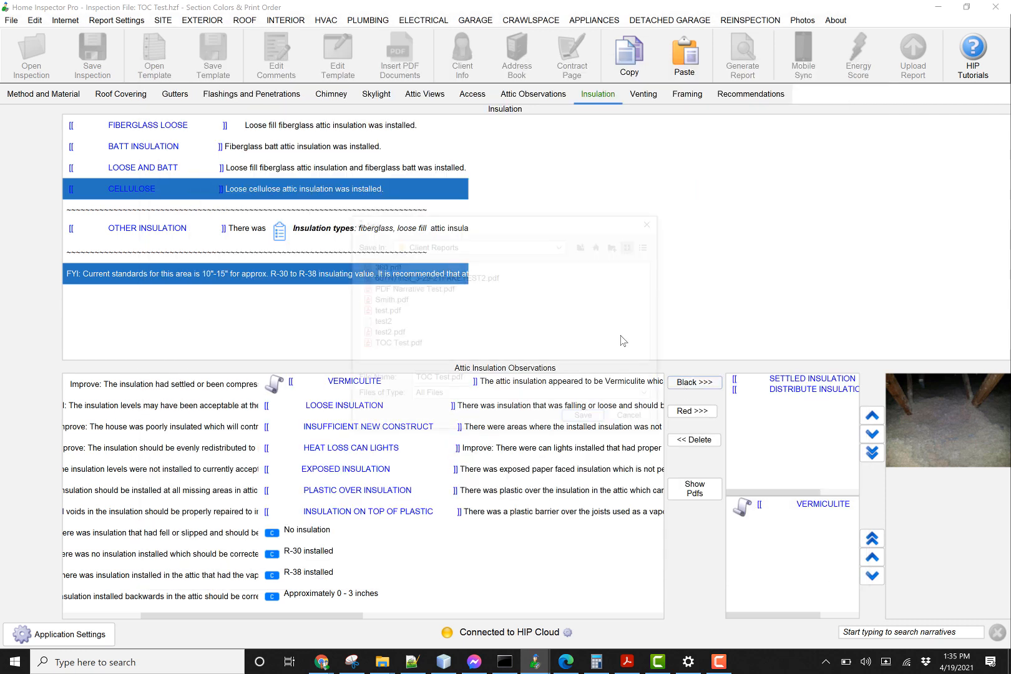
{"action": "left_click", "coordinate": [582, 415]}
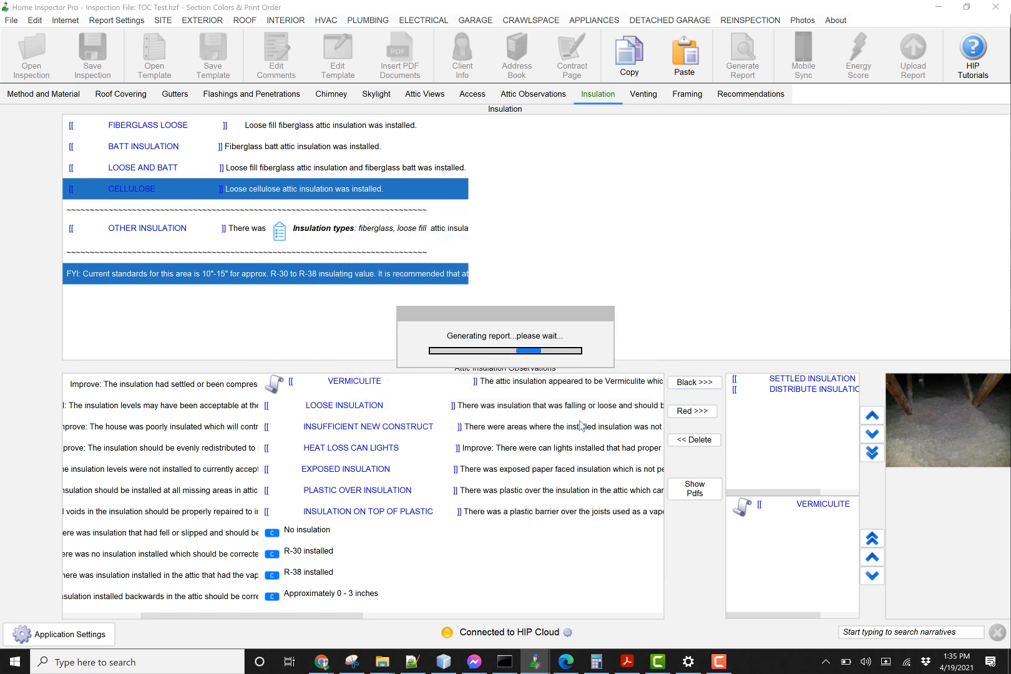
{"action": "left_click", "coordinate": [742, 55]}
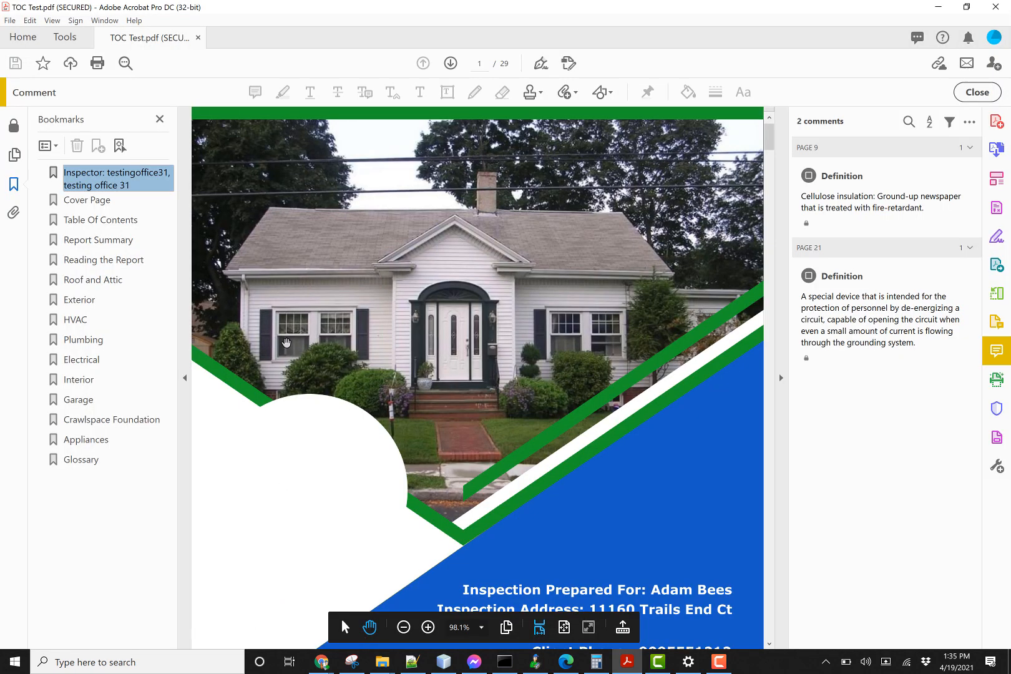
{"action": "mouse_move", "coordinate": [100, 220]}
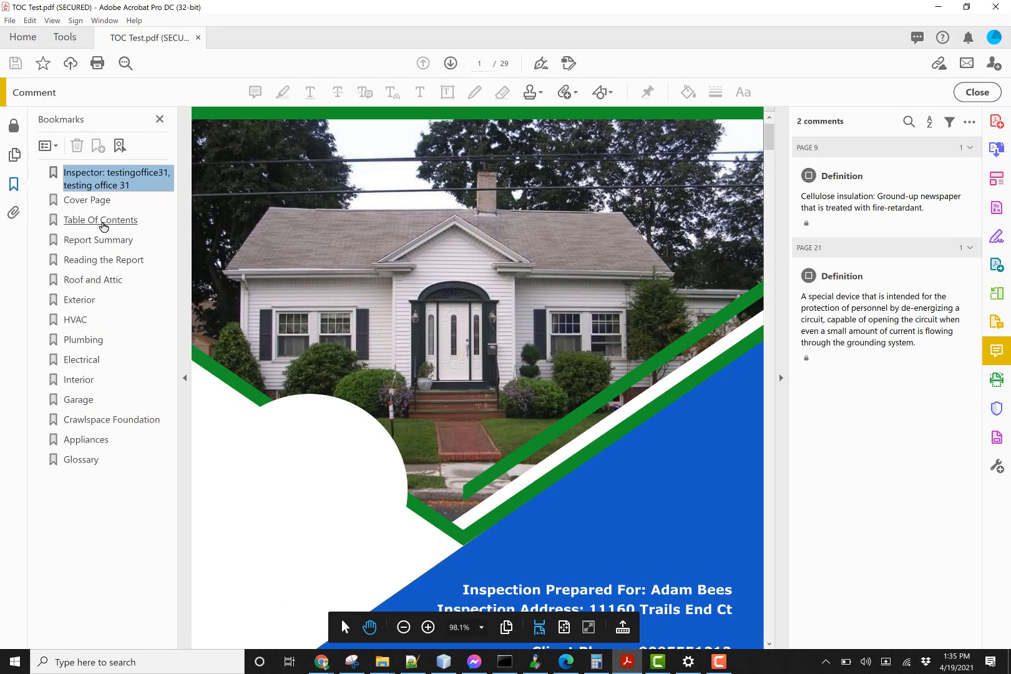
{"action": "left_click", "coordinate": [100, 219]}
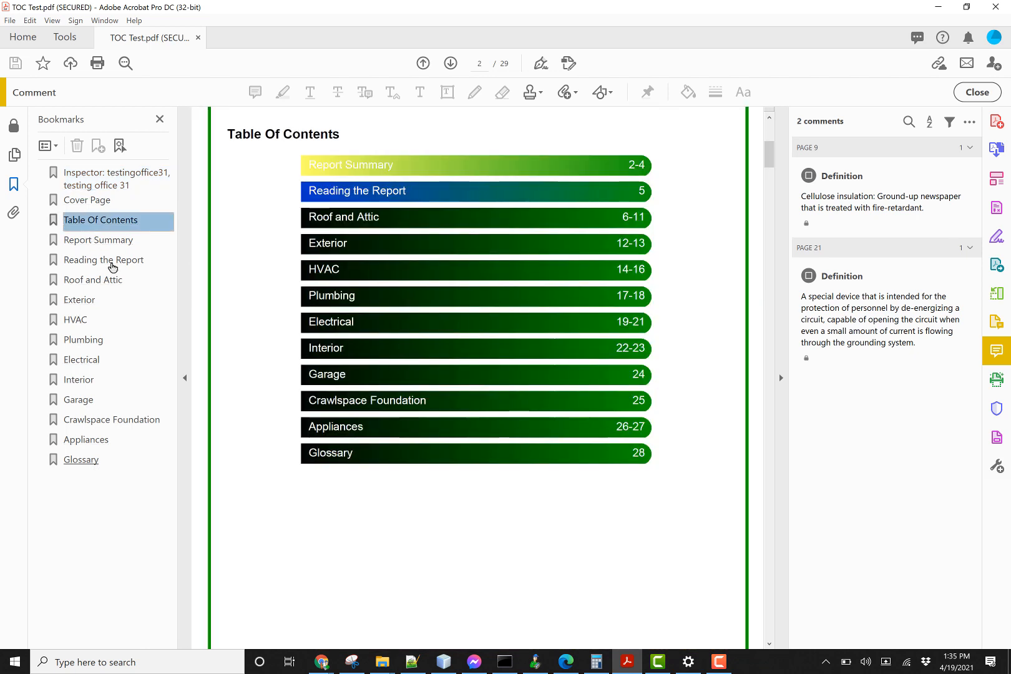
{"action": "mouse_move", "coordinate": [82, 340]}
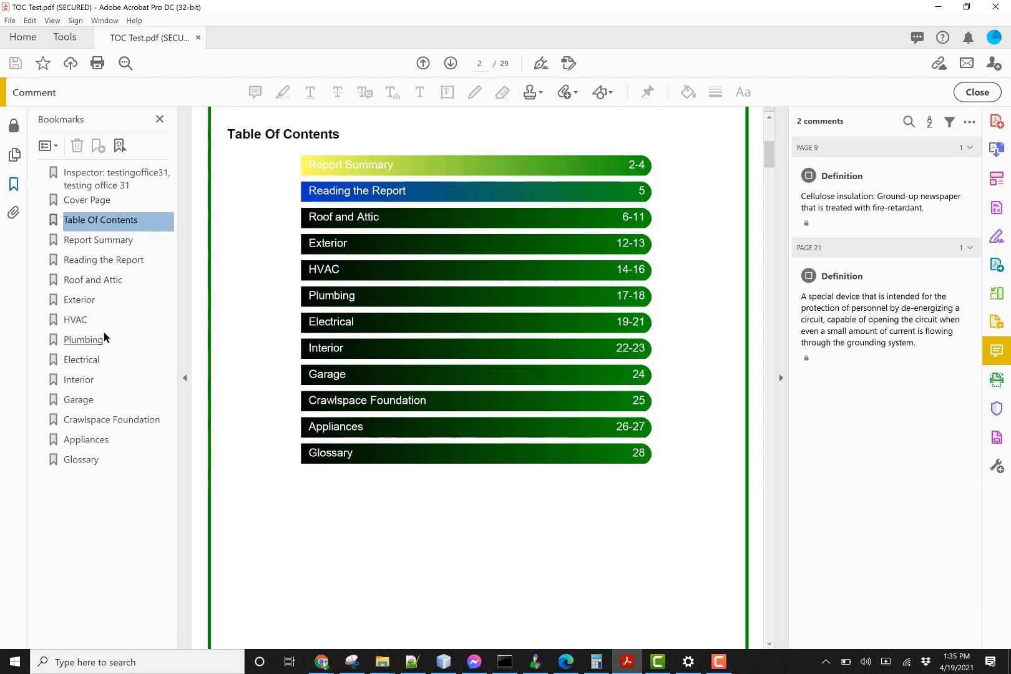
{"action": "scroll", "scroll_direction": "up", "scroll_amount": 3}
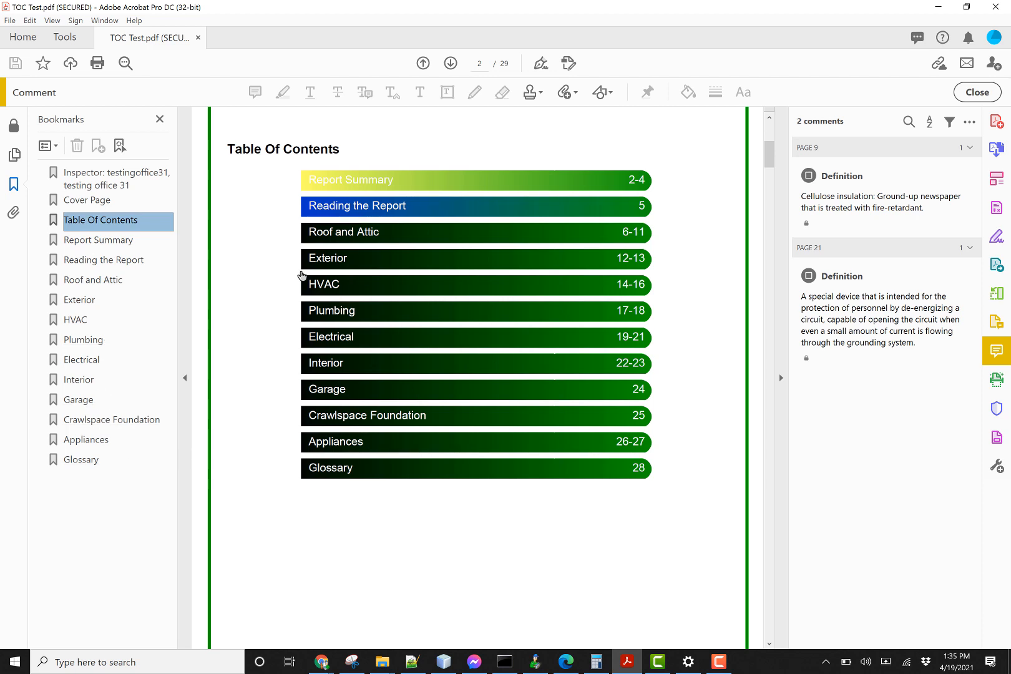
{"action": "scroll", "scroll_direction": "up", "scroll_amount": 3}
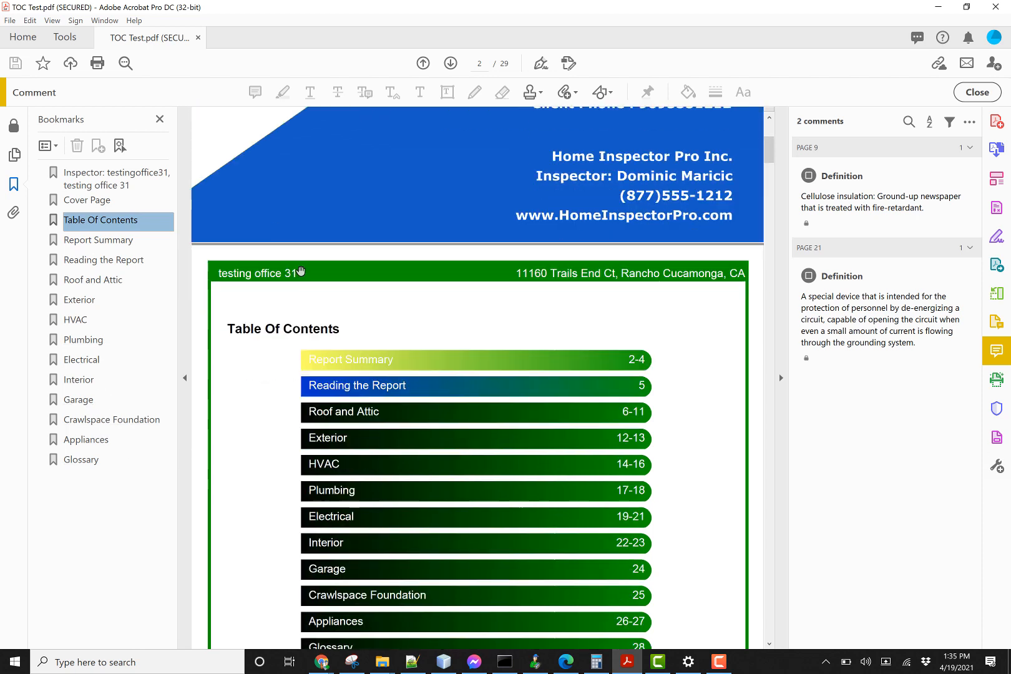
{"action": "scroll", "scroll_direction": "down", "scroll_amount": 3}
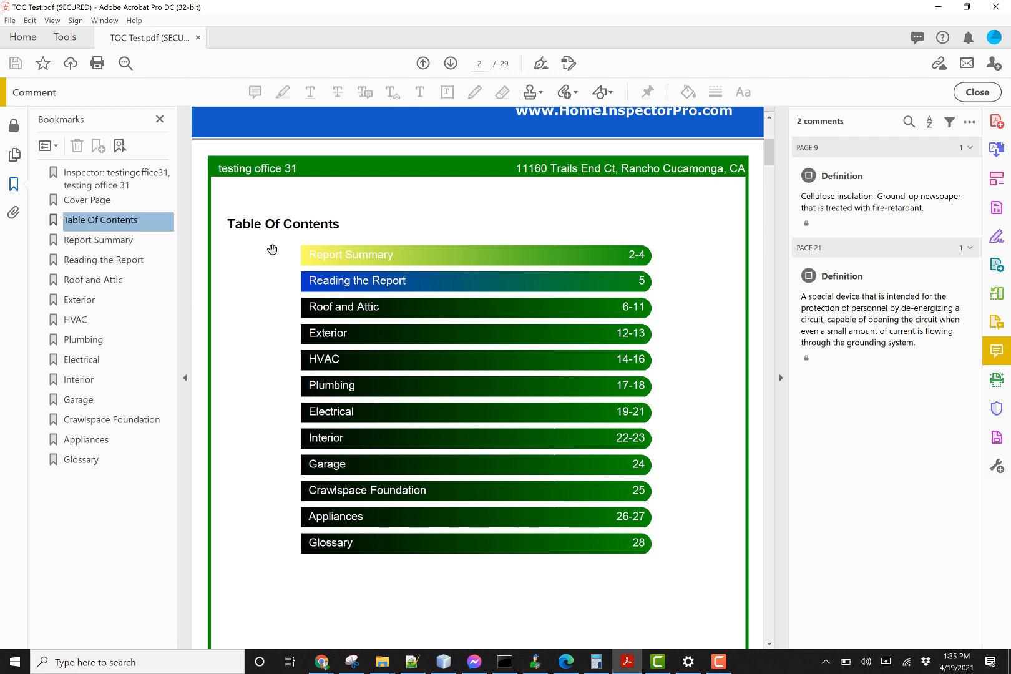
{"action": "mouse_move", "coordinate": [309, 269]}
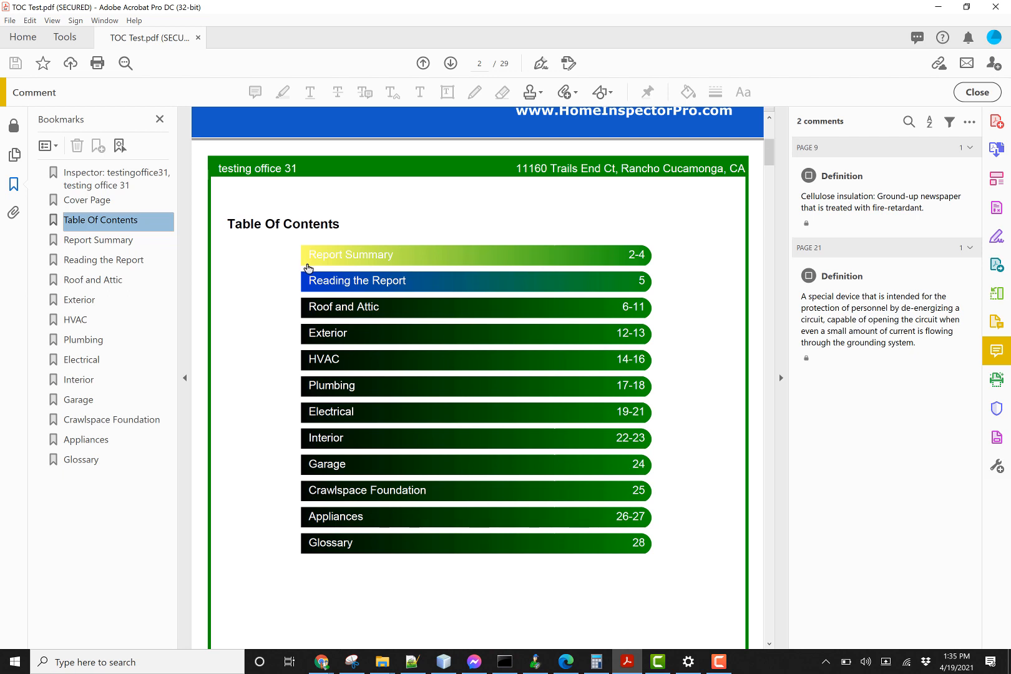
{"action": "mouse_move", "coordinate": [328, 261]}
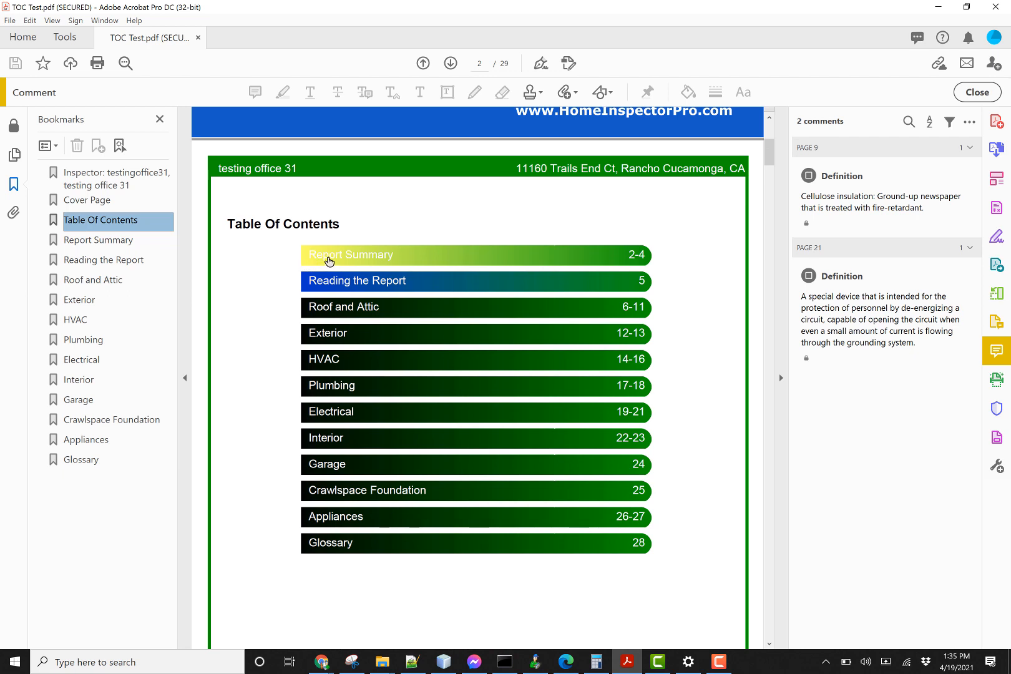
{"action": "mouse_move", "coordinate": [444, 262]}
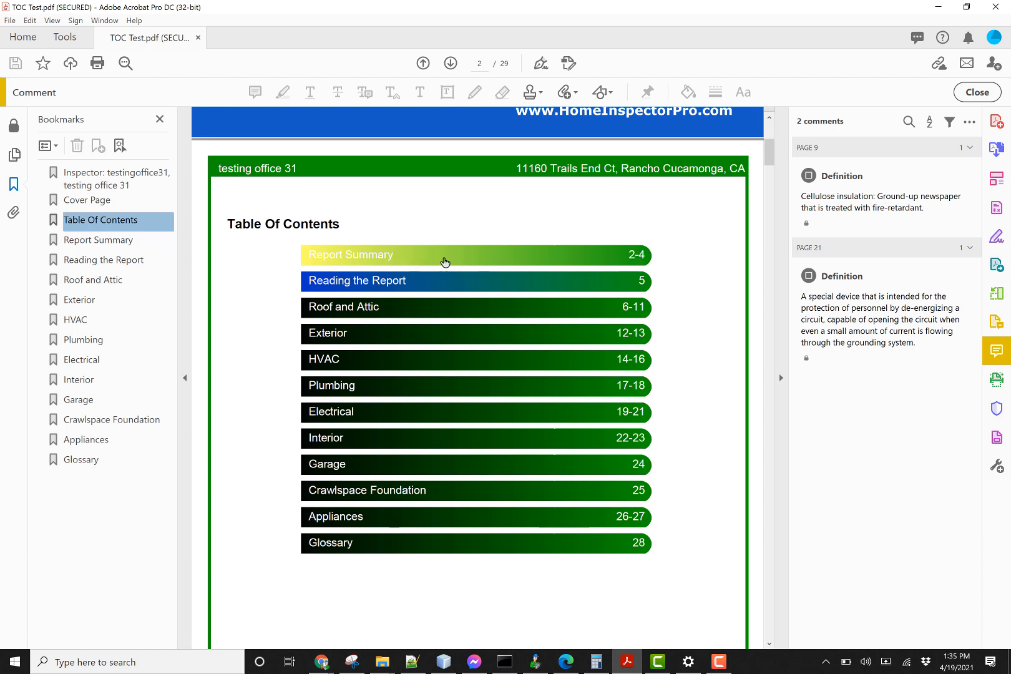
{"action": "mouse_move", "coordinate": [314, 285]}
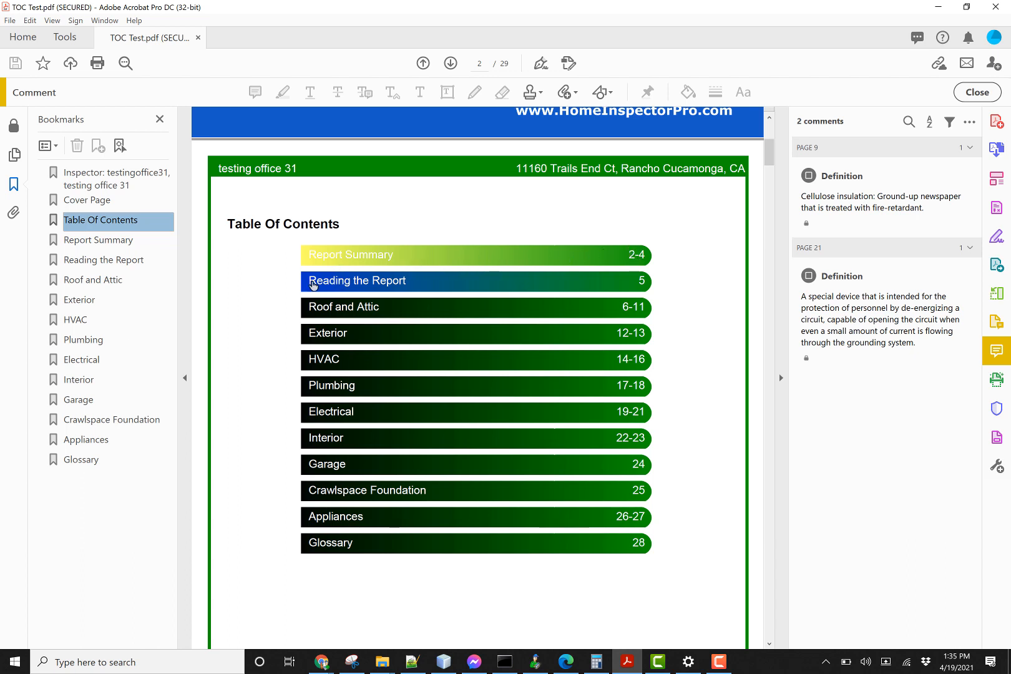
{"action": "mouse_move", "coordinate": [277, 319]}
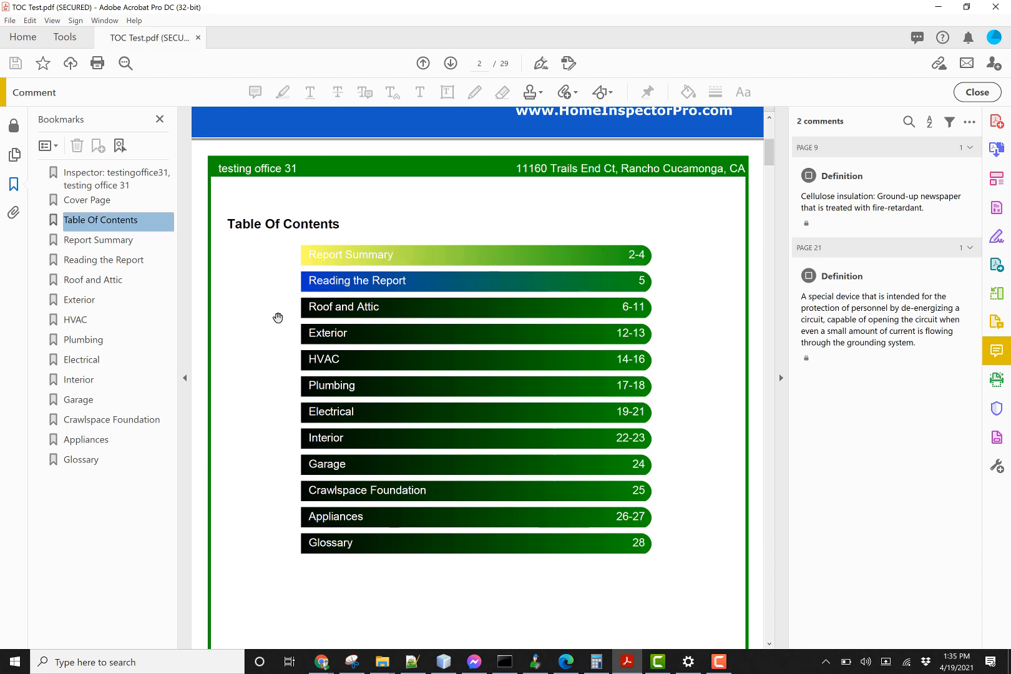
{"action": "mouse_move", "coordinate": [600, 477]}
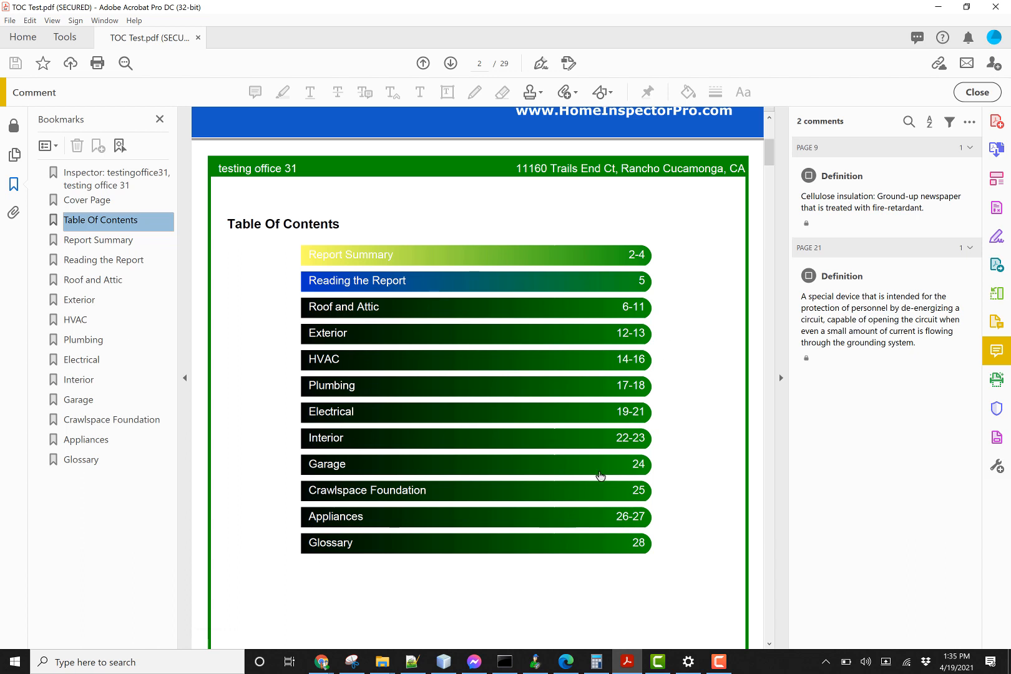
{"action": "mouse_move", "coordinate": [422, 317]}
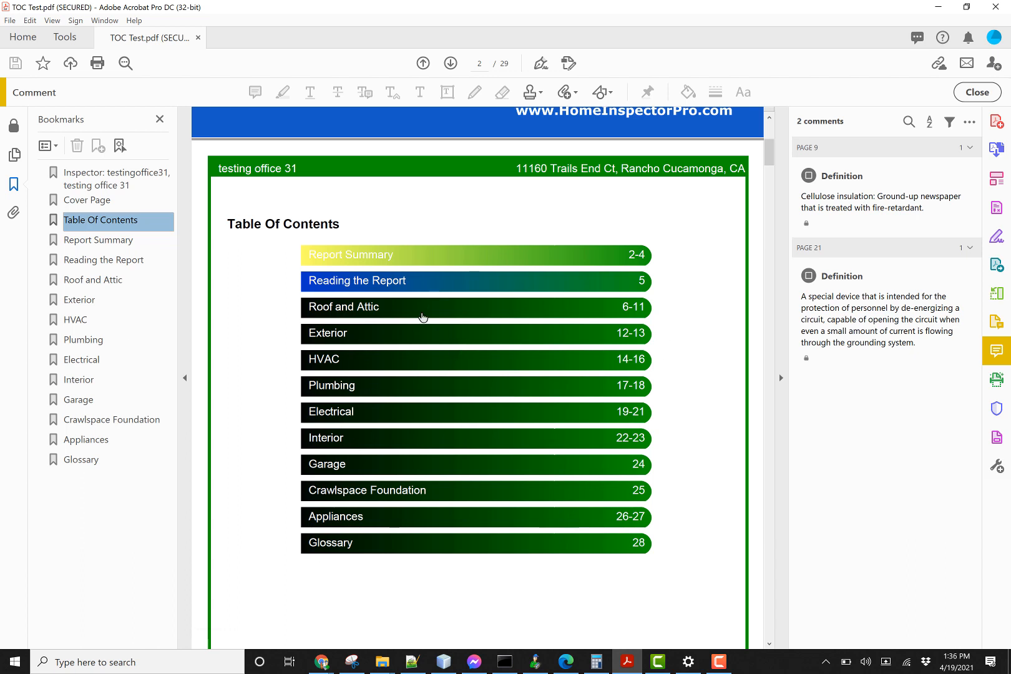
{"action": "mouse_move", "coordinate": [360, 312]}
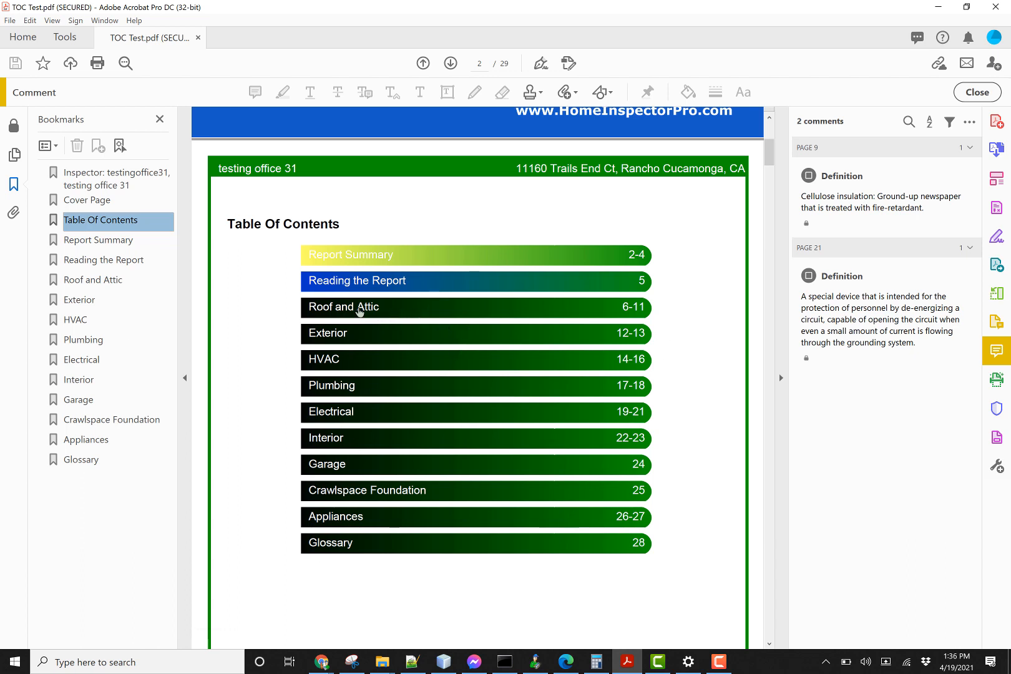
{"action": "mouse_move", "coordinate": [599, 333]}
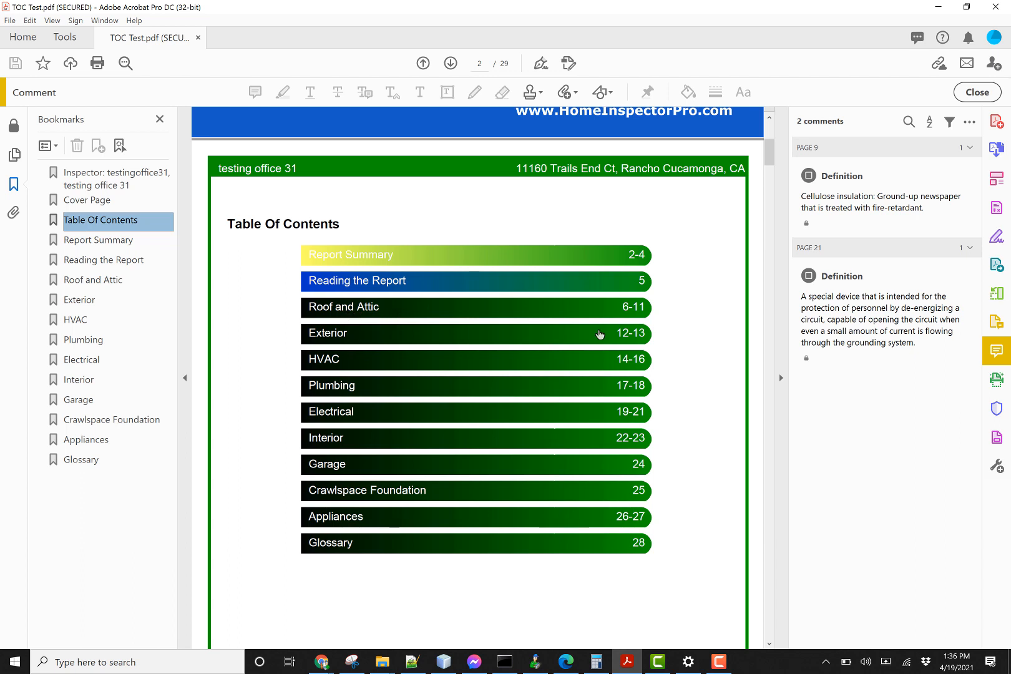
{"action": "mouse_move", "coordinate": [562, 130]}
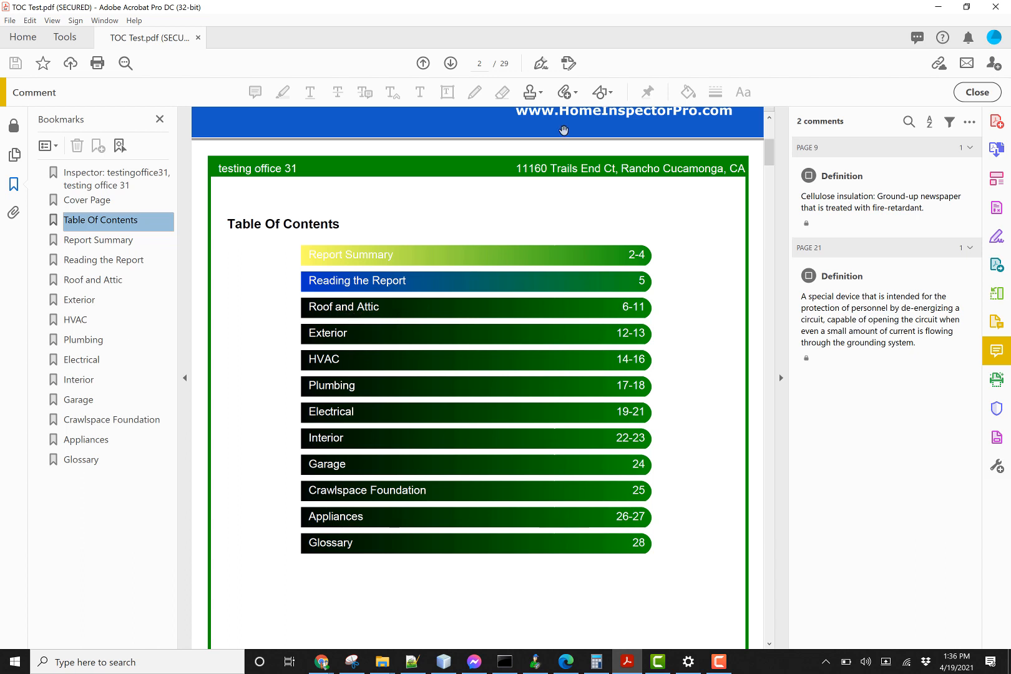
{"action": "mouse_move", "coordinate": [436, 171]}
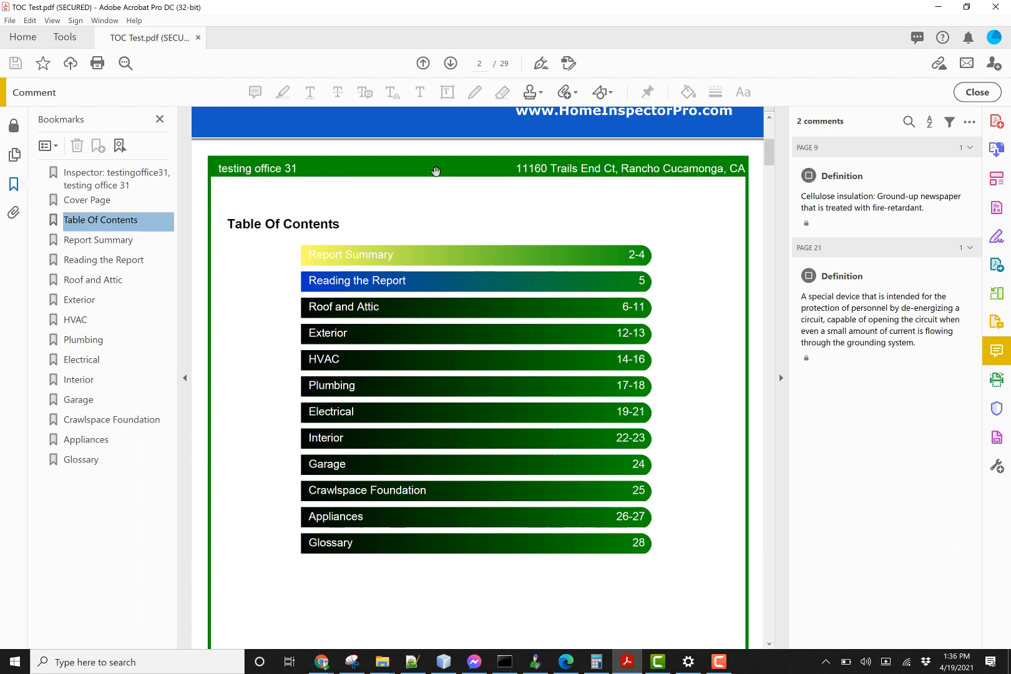
{"action": "mouse_move", "coordinate": [479, 321]}
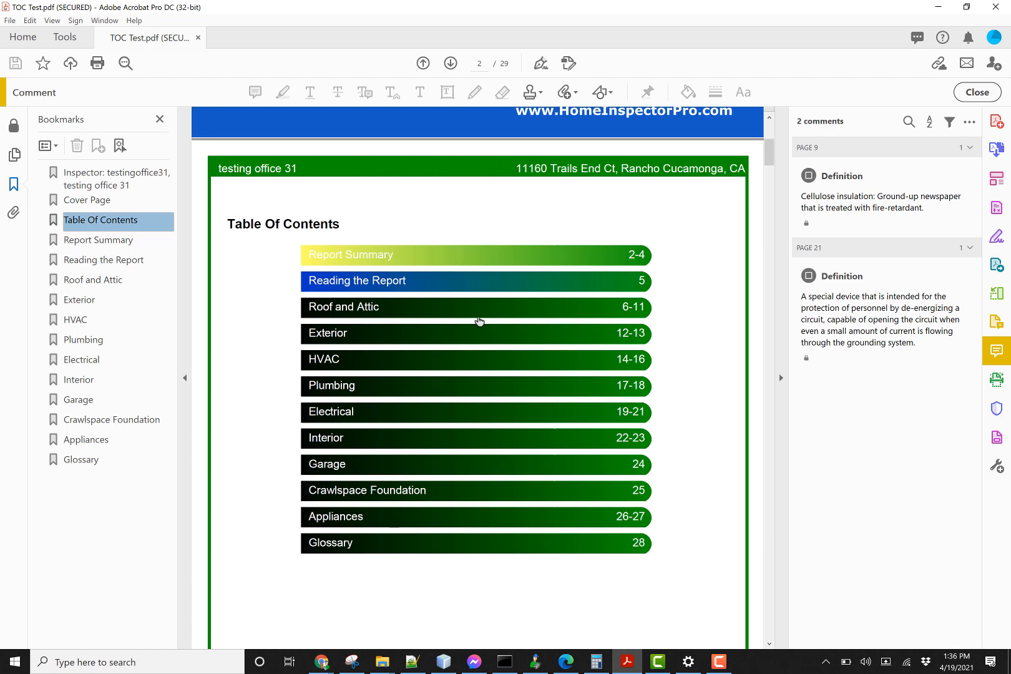
{"action": "mouse_move", "coordinate": [424, 321]}
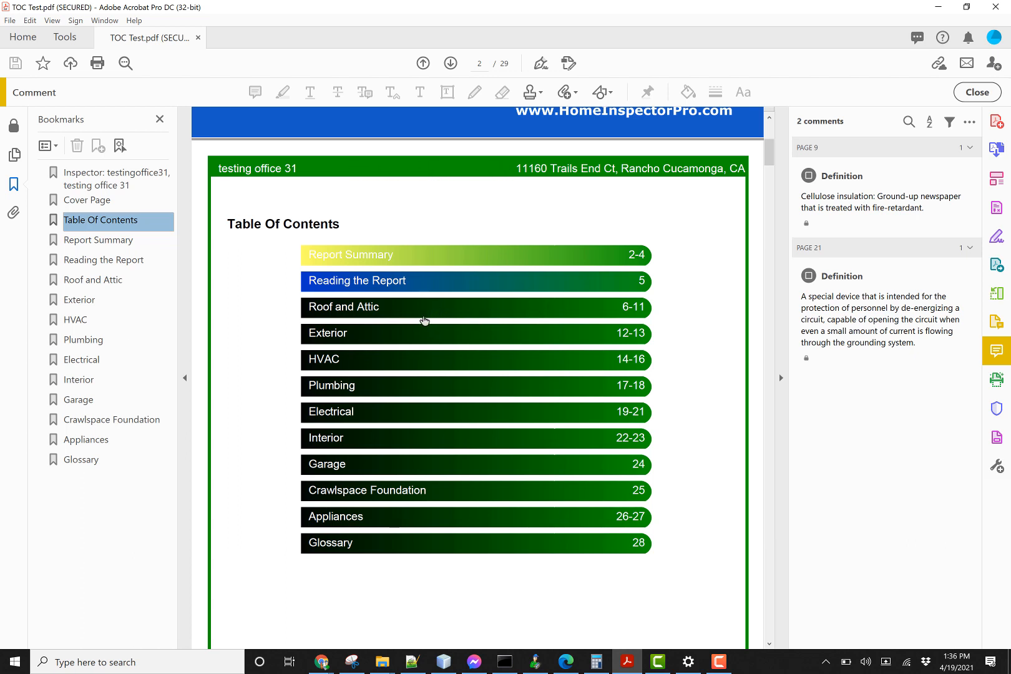
{"action": "mouse_move", "coordinate": [435, 354]}
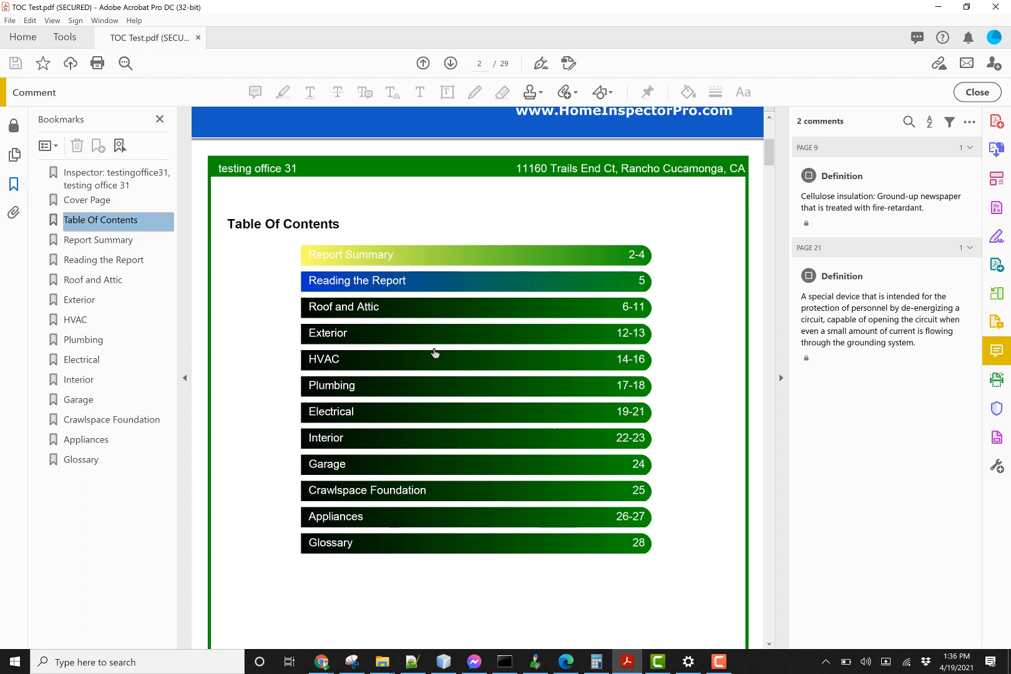
{"action": "mouse_move", "coordinate": [430, 360]}
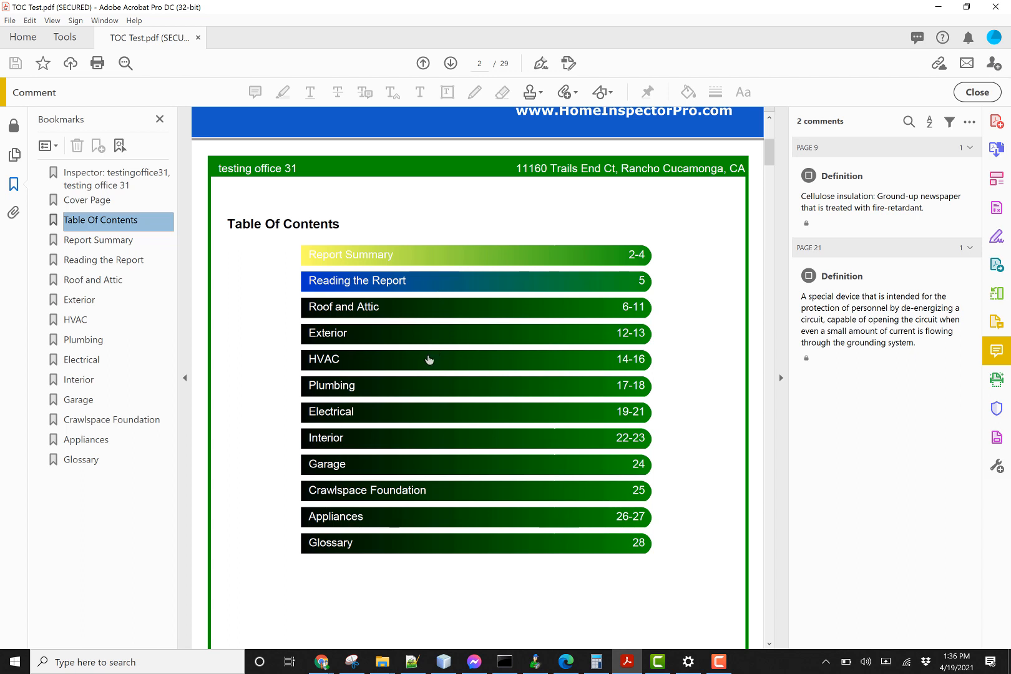
{"action": "mouse_move", "coordinate": [326, 380]}
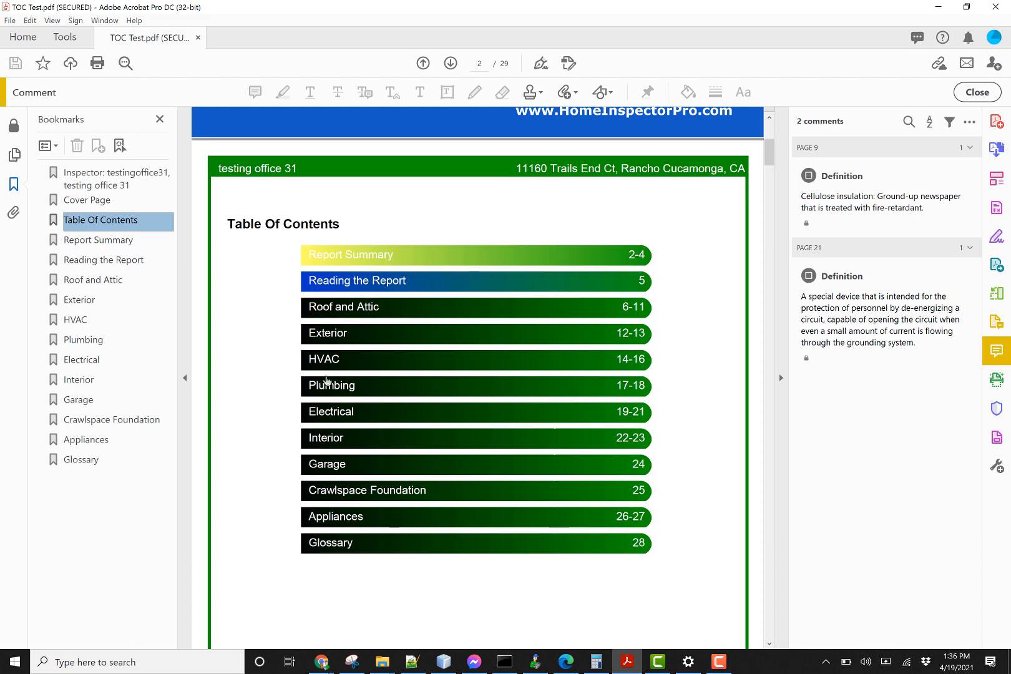
{"action": "mouse_move", "coordinate": [333, 260]}
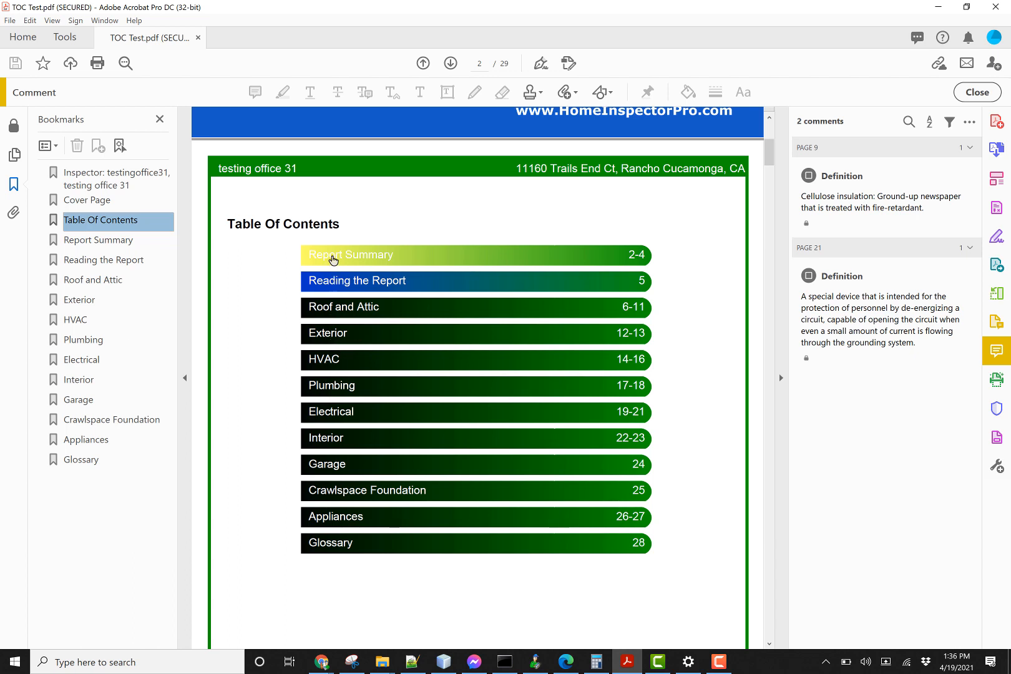
Jump via the TOC links to Report Summary, then to the Electrical section on page 20.
{"action": "left_click", "coordinate": [352, 254]}
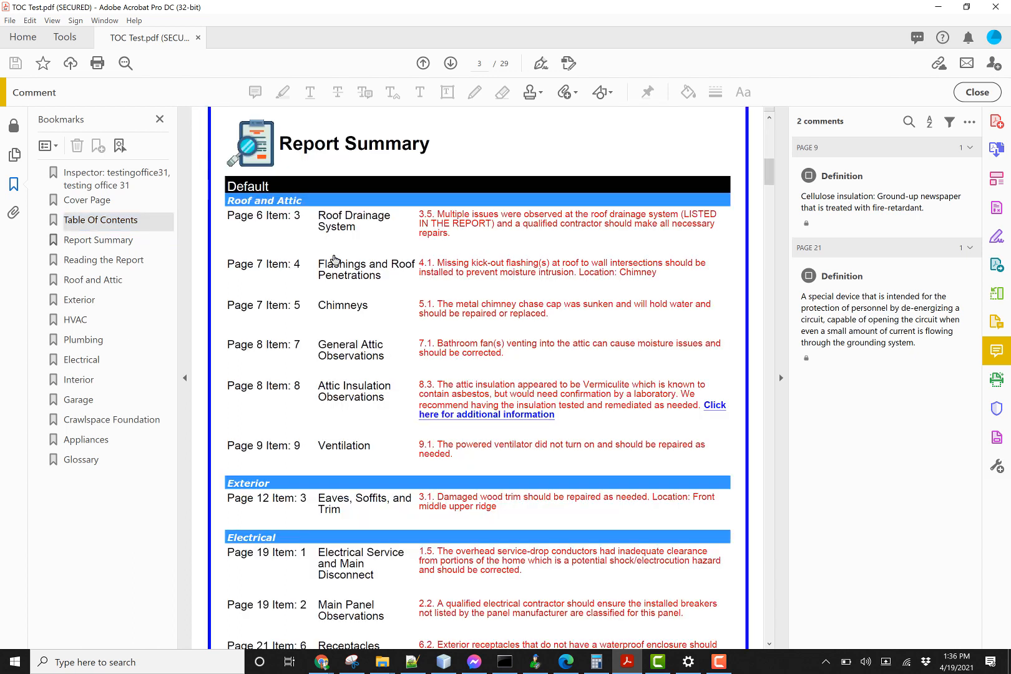
{"action": "mouse_move", "coordinate": [333, 486]}
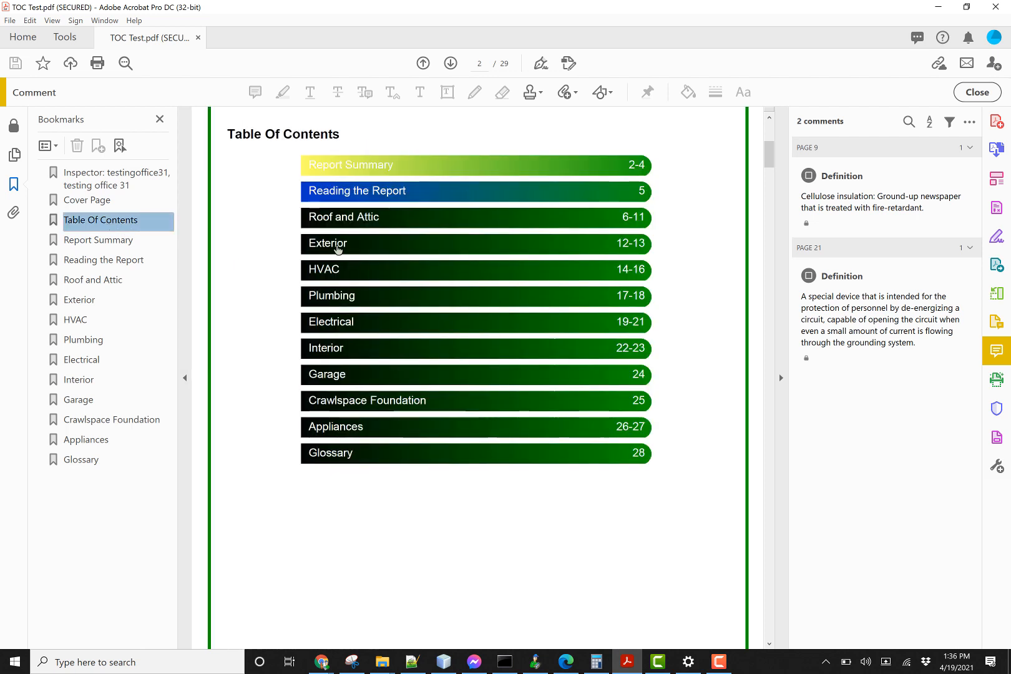
{"action": "mouse_move", "coordinate": [334, 330]}
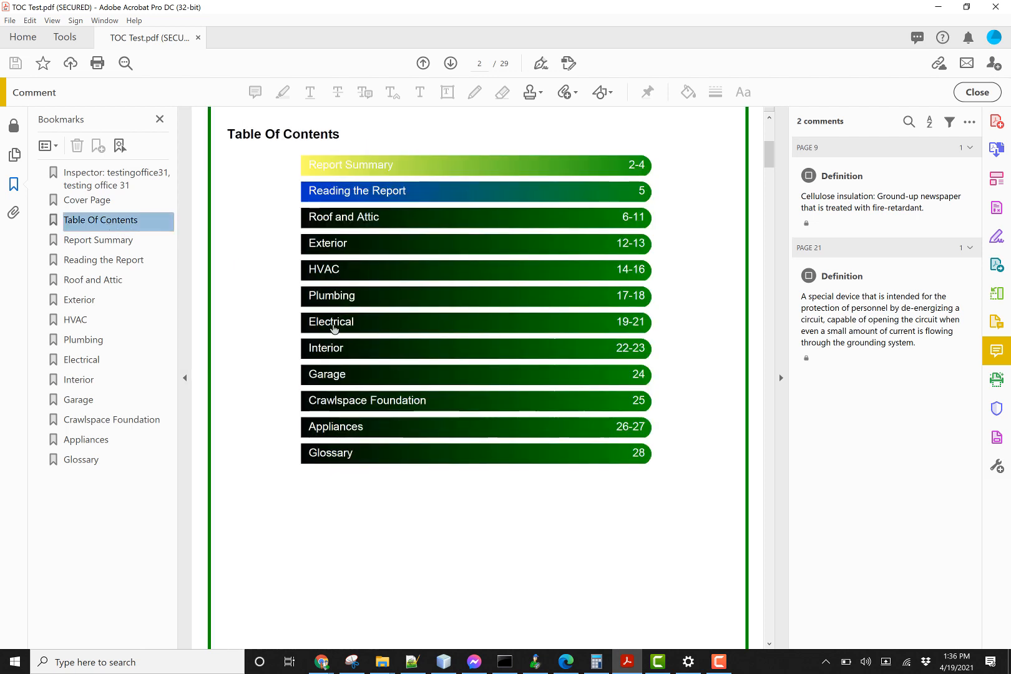
{"action": "left_click", "coordinate": [82, 359]}
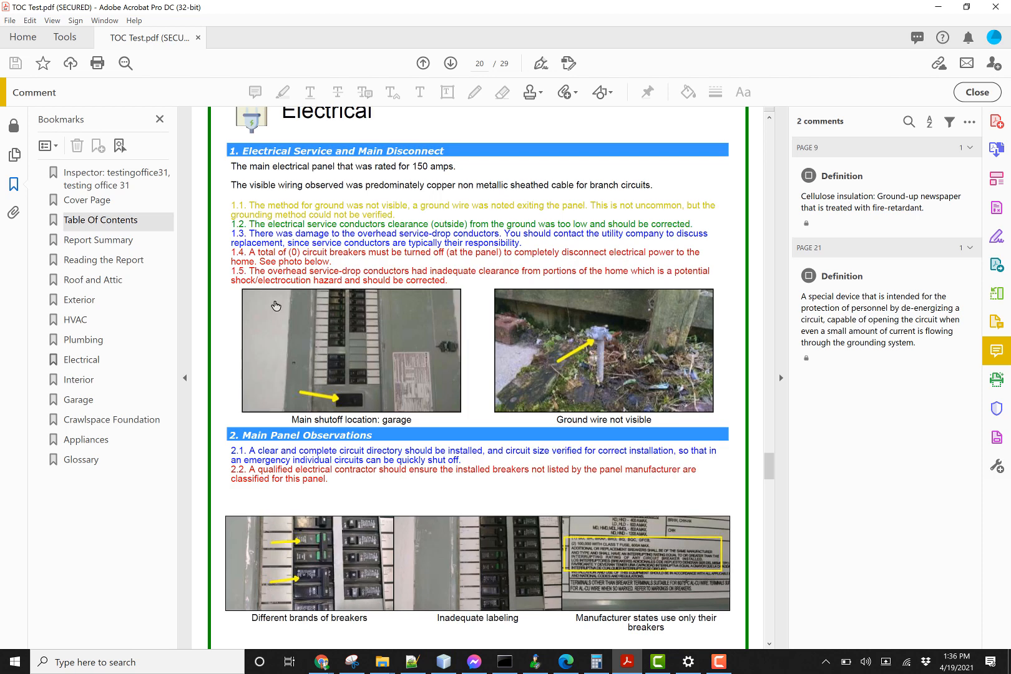